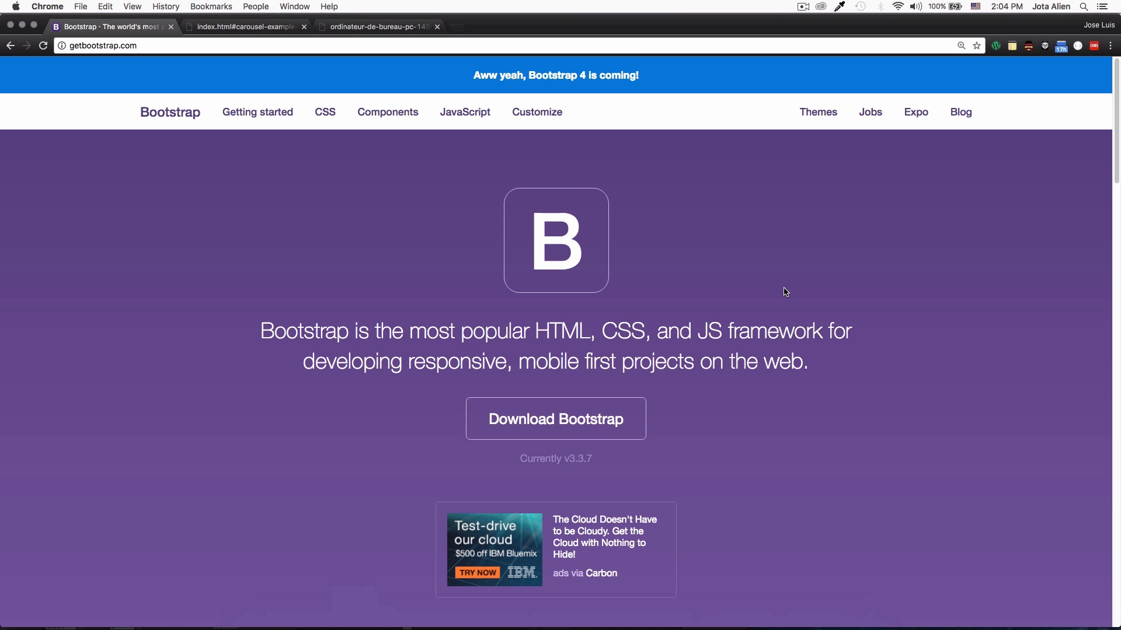
mouse_move(730, 404)
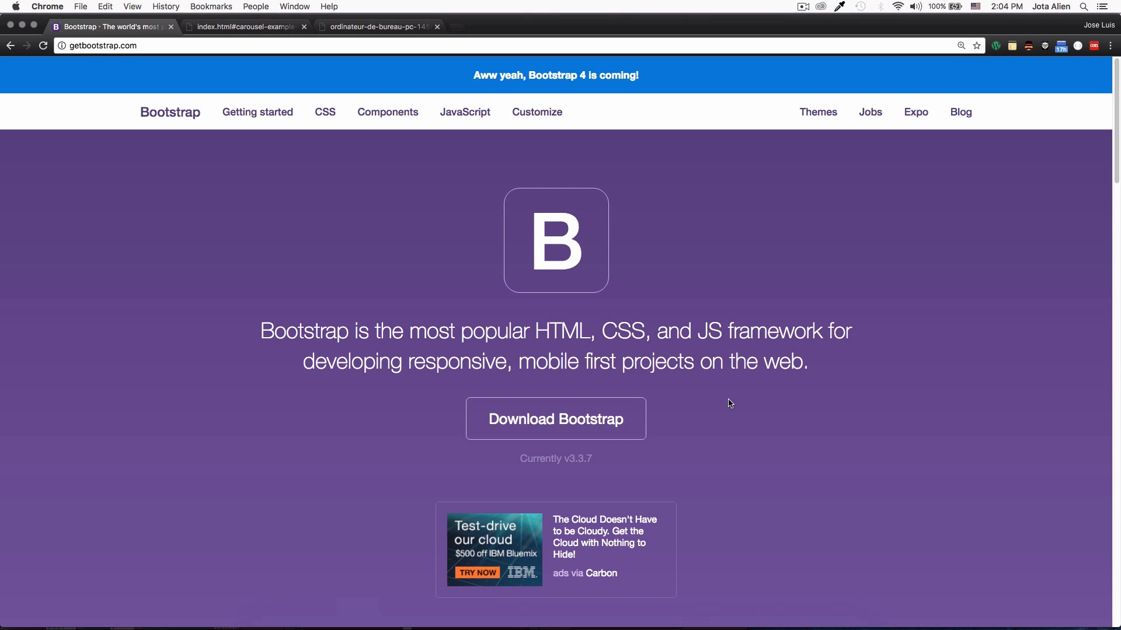
mouse_move(499, 195)
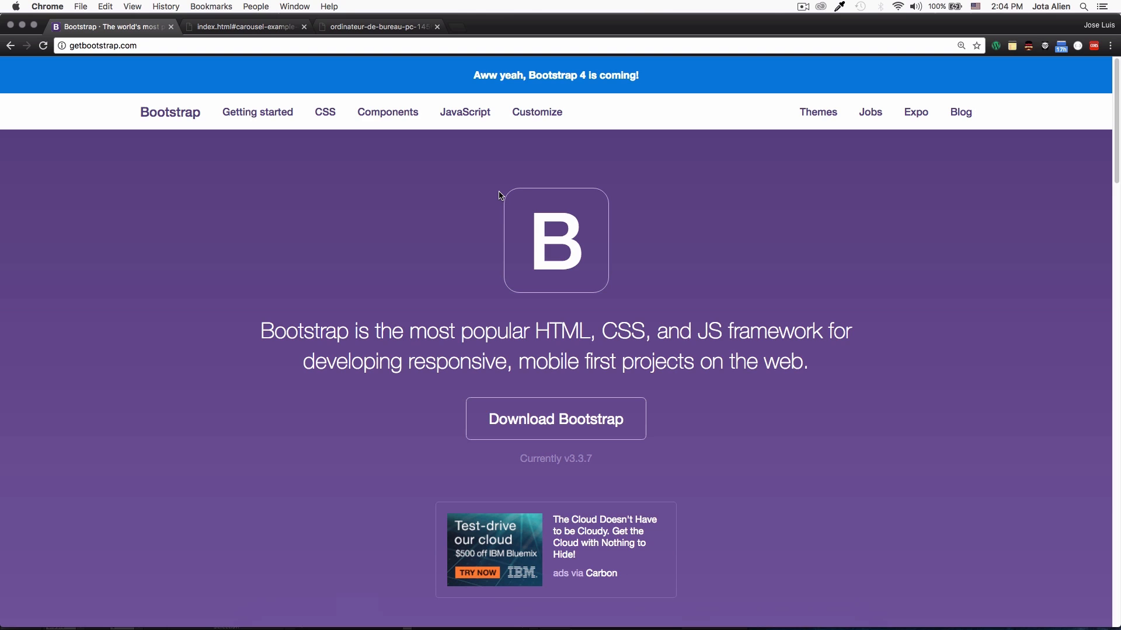
mouse_move(450, 230)
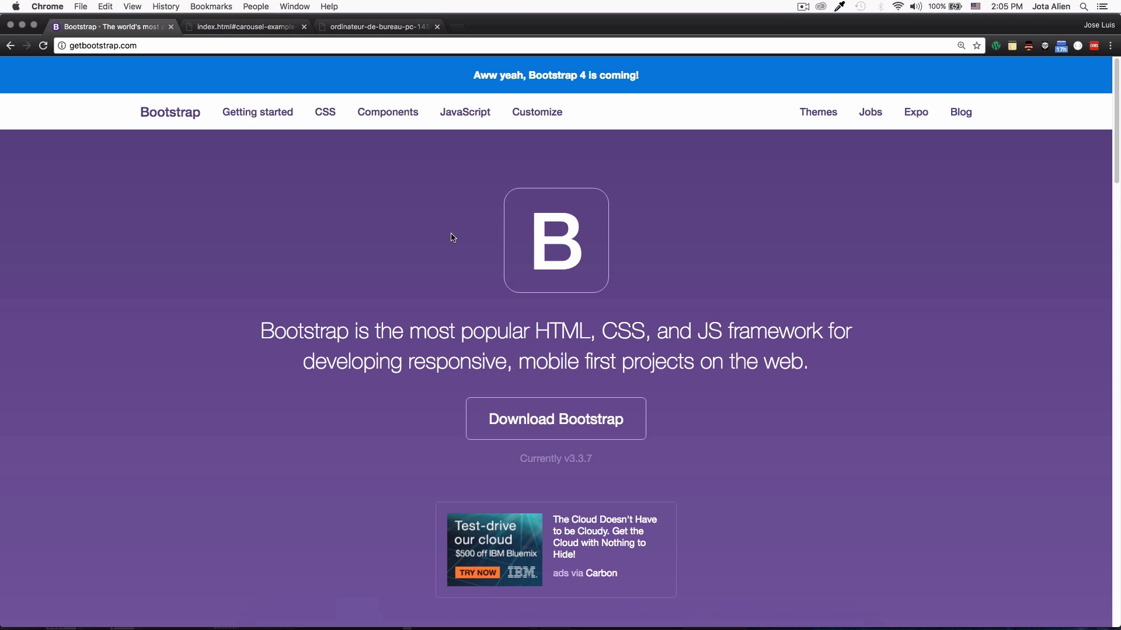
mouse_move(103, 61)
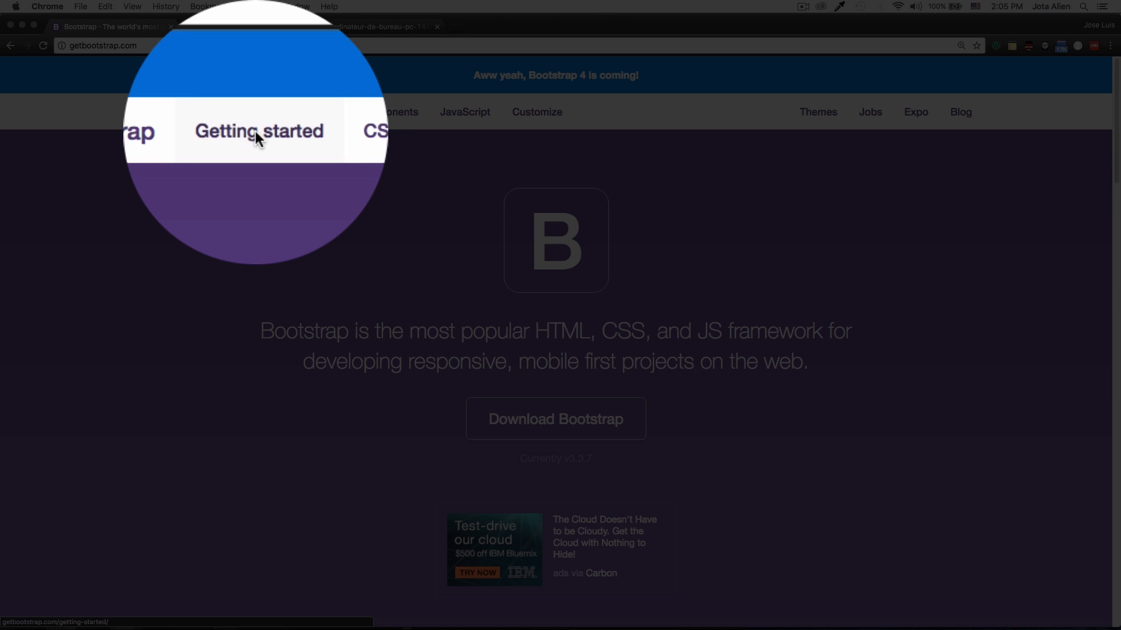
- Reach the Bootstrap CDN section on the Getting started page
left_click(260, 131)
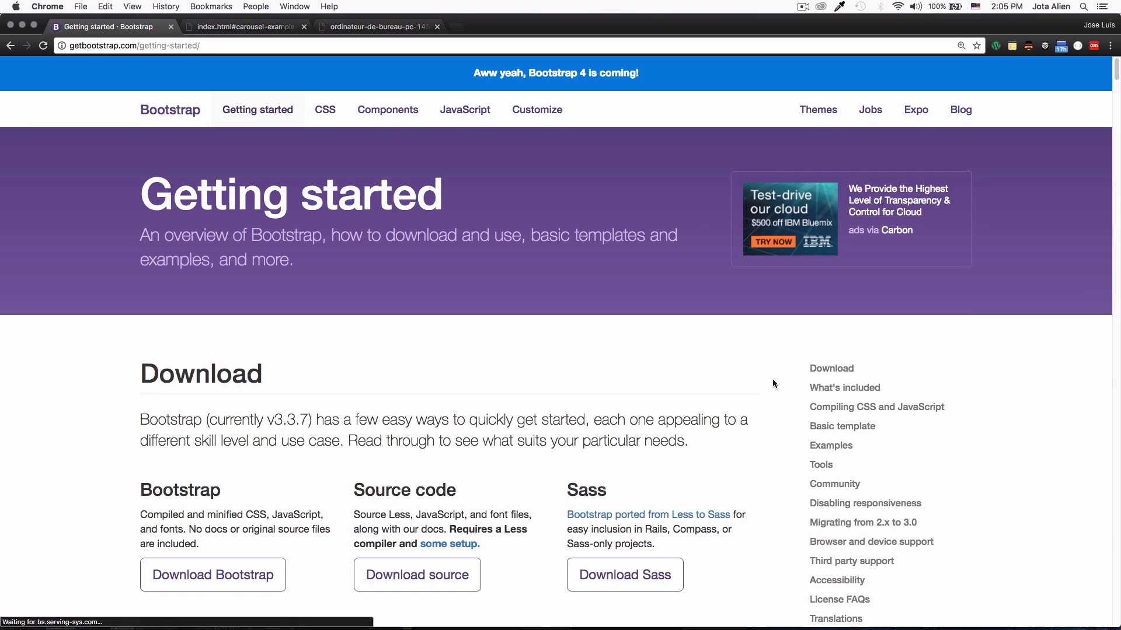
scroll("down", 3)
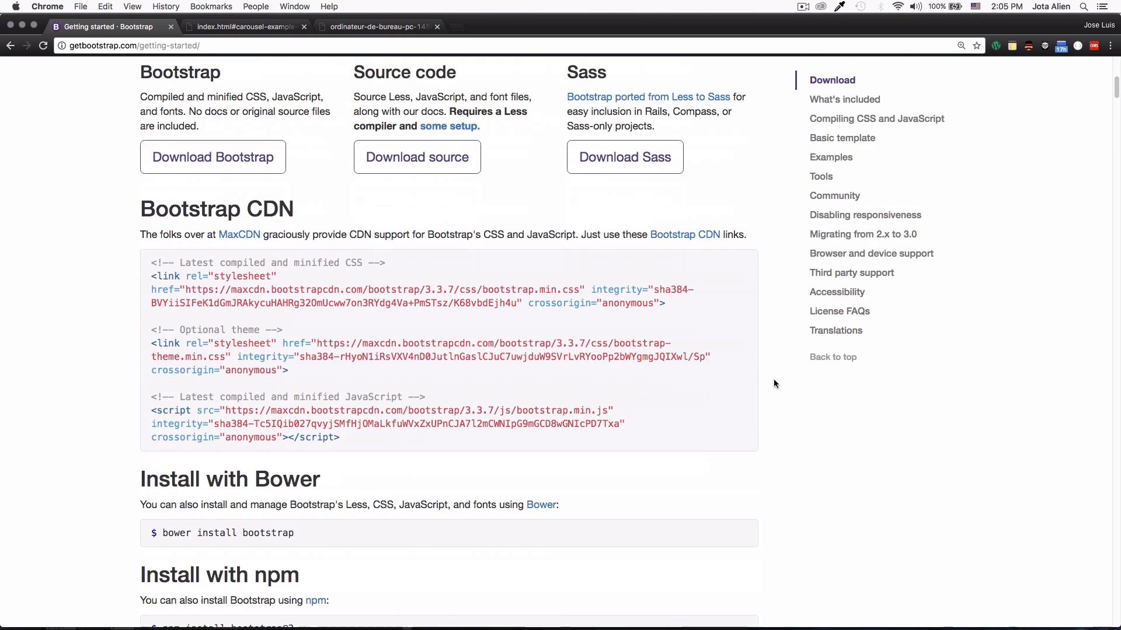
mouse_move(183, 219)
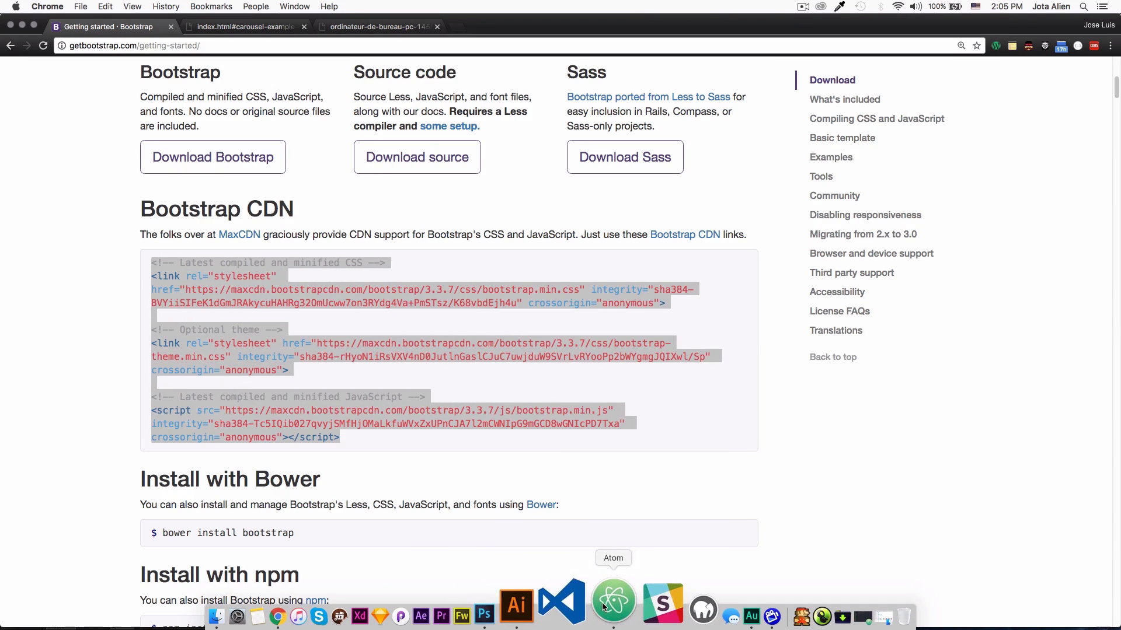
- Paste the Bootstrap CDN stylesheet, theme and script tags into the head of index.html
left_click(613, 603)
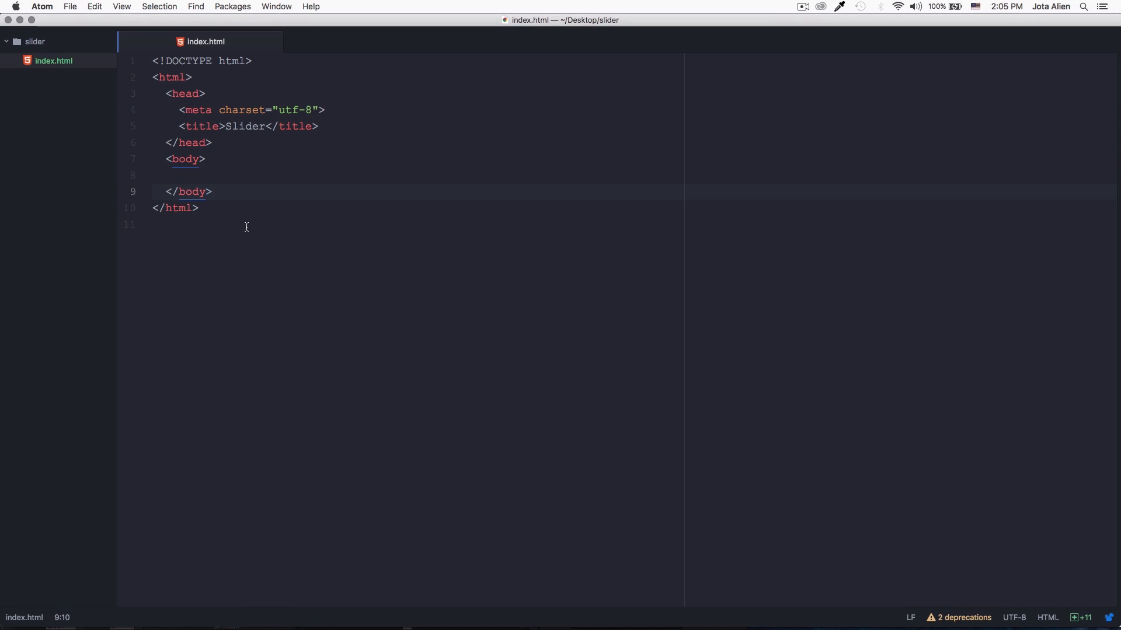
left_click(212, 191)
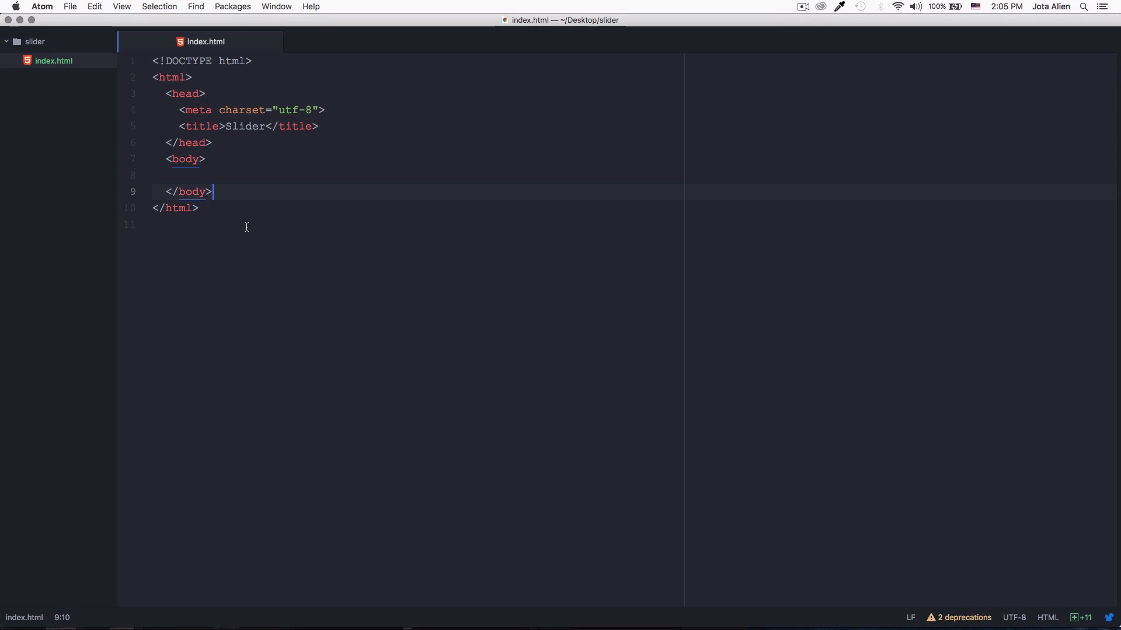
left_click(234, 126)
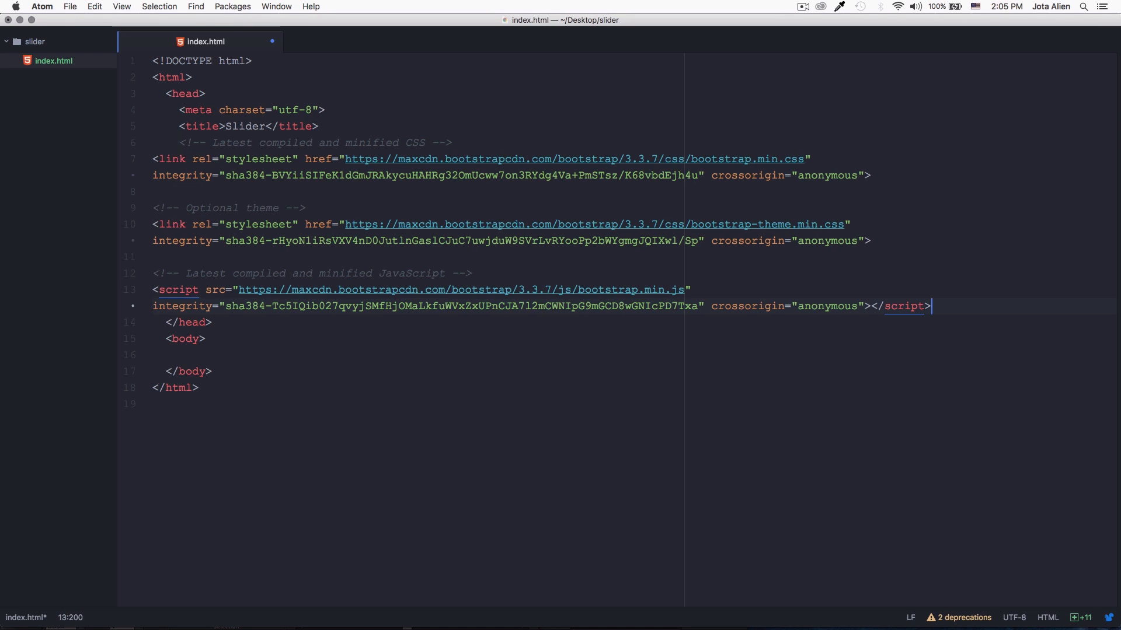
left_click(222, 291)
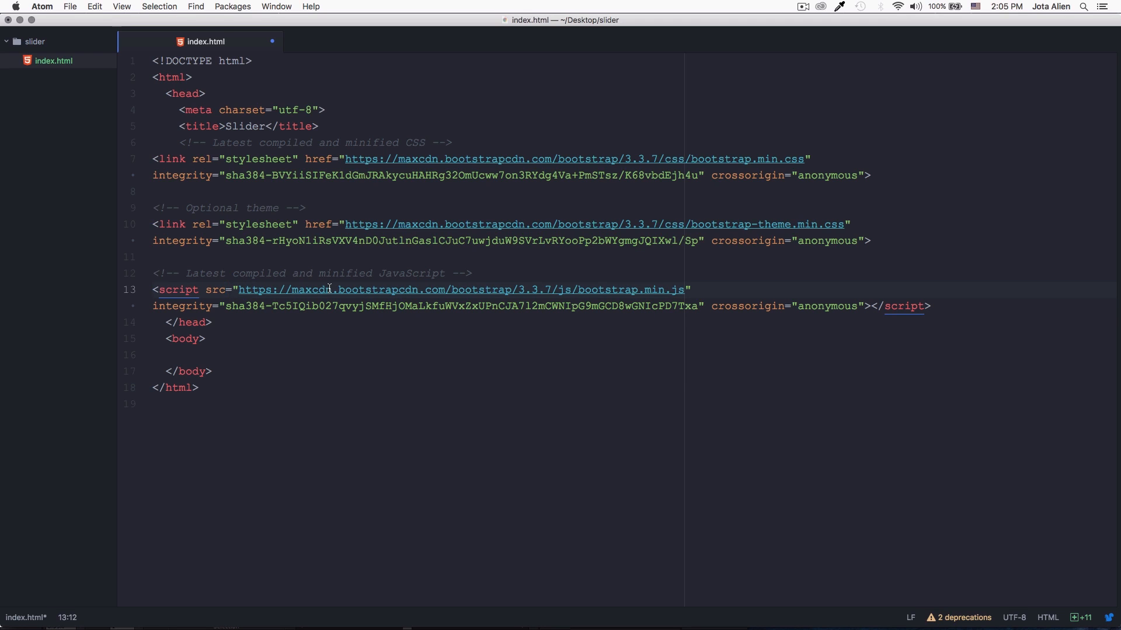
mouse_move(335, 600)
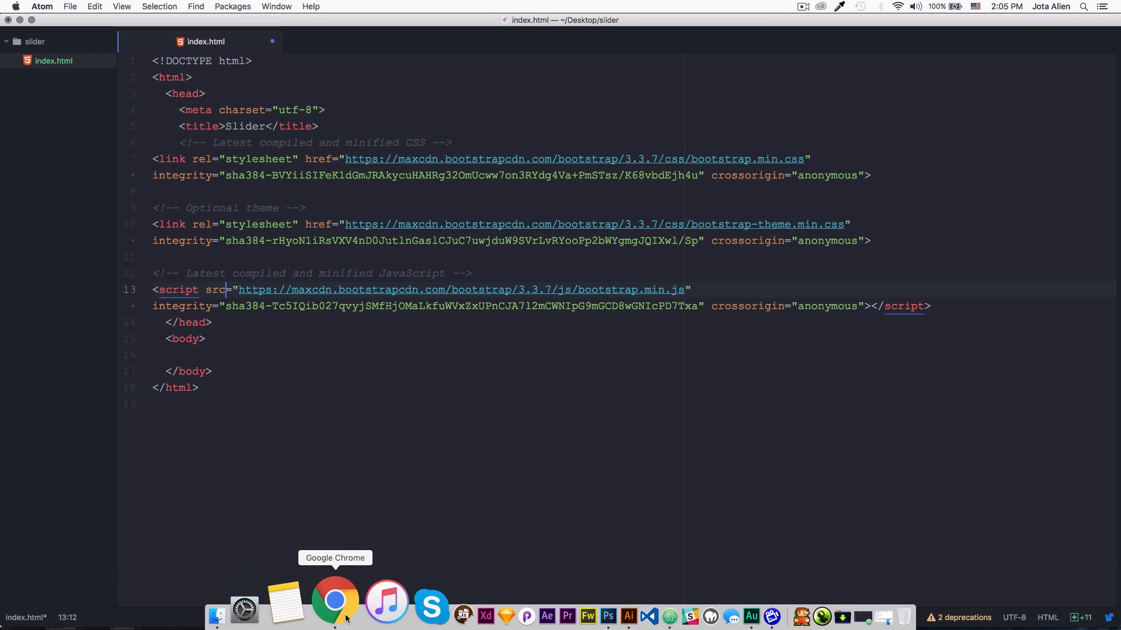
- Copy the jQuery comment and script tag from Bootstrap's Basic template in Chrome
left_click(335, 600)
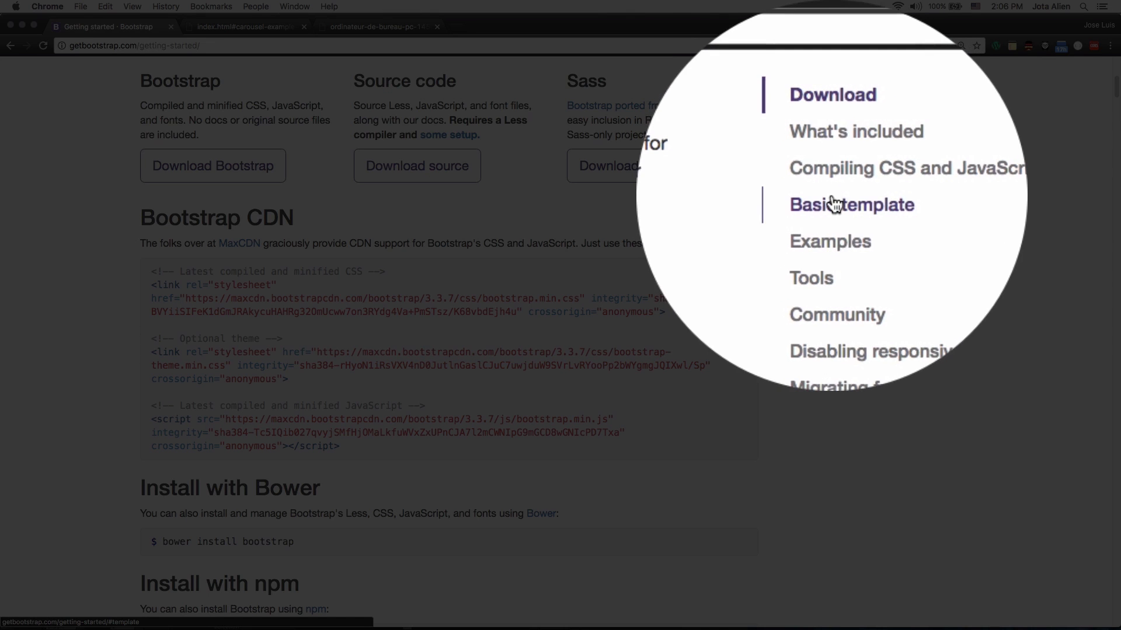
left_click(851, 204)
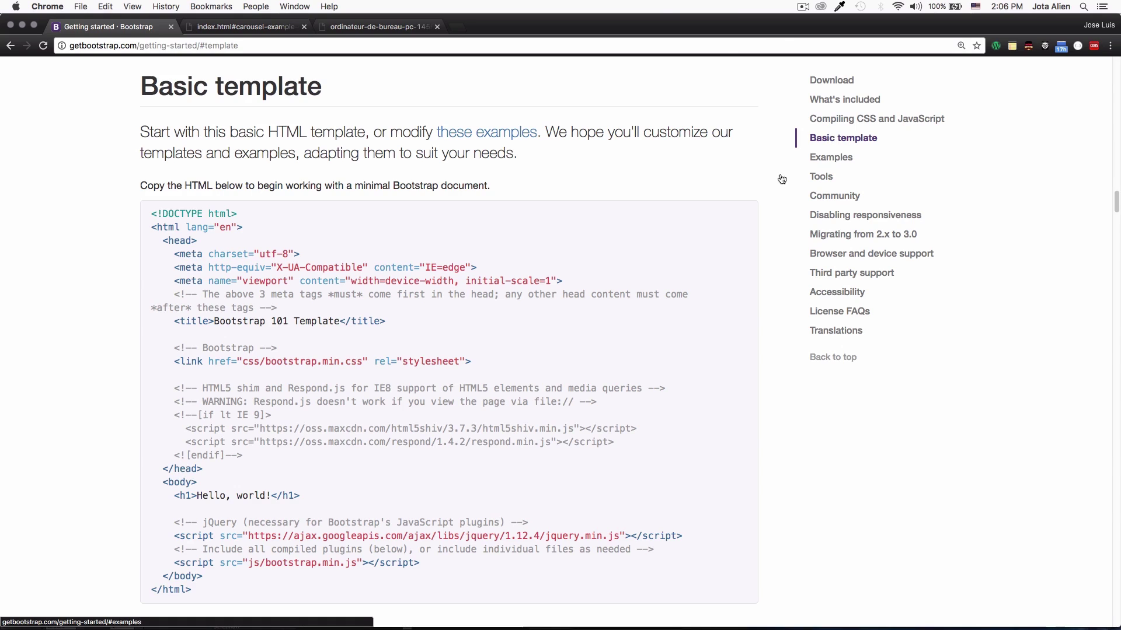
scroll("down", 3)
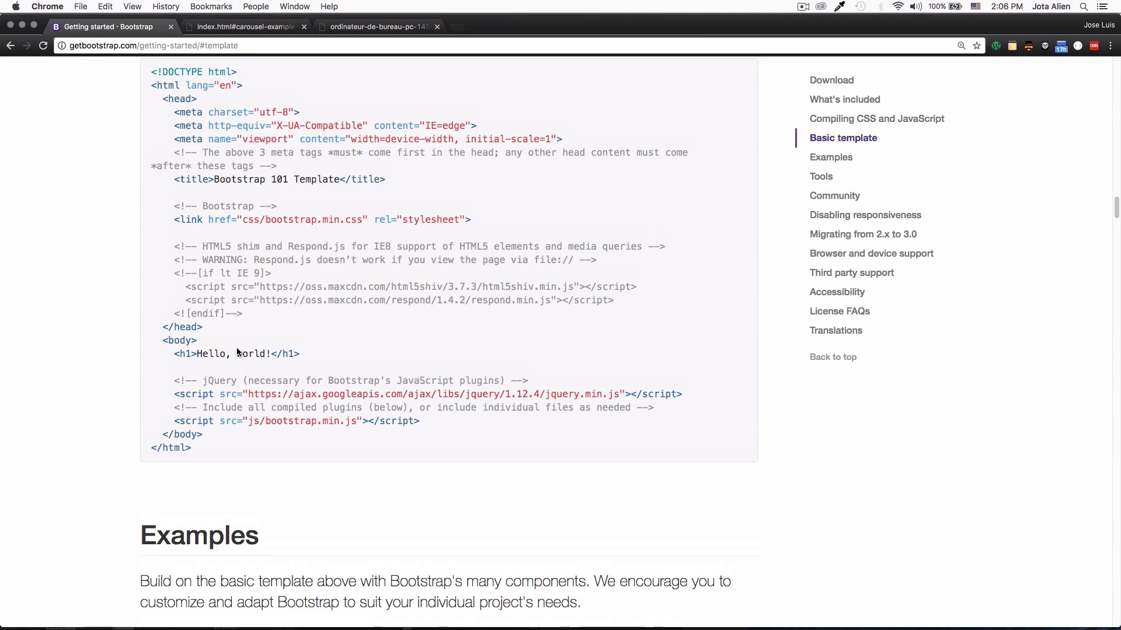
mouse_move(177, 397)
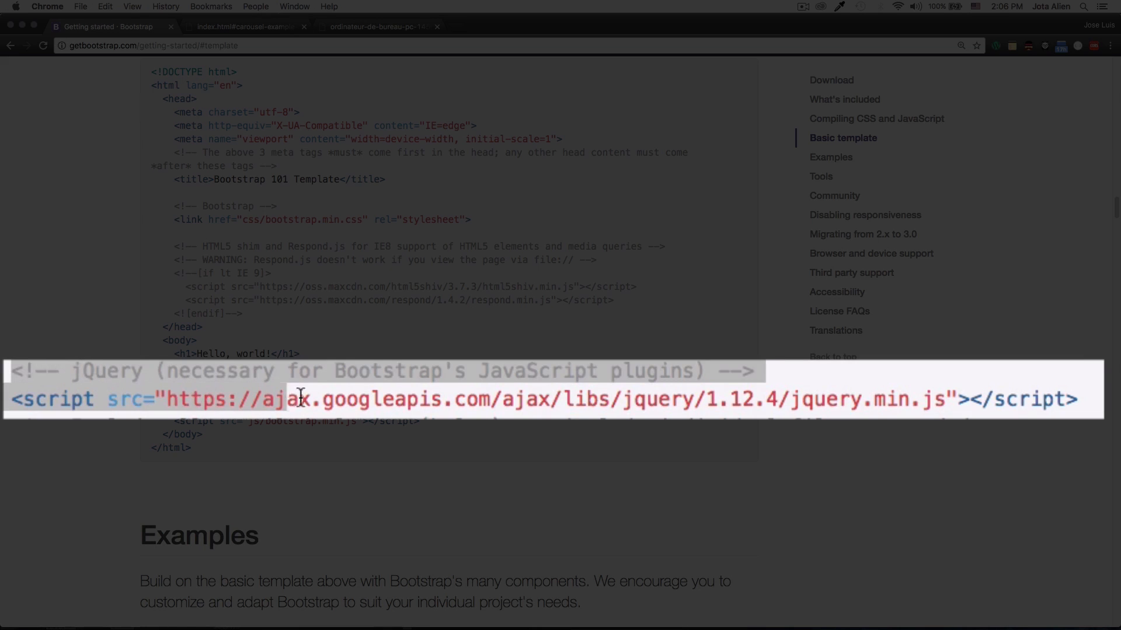
right_click(300, 393)
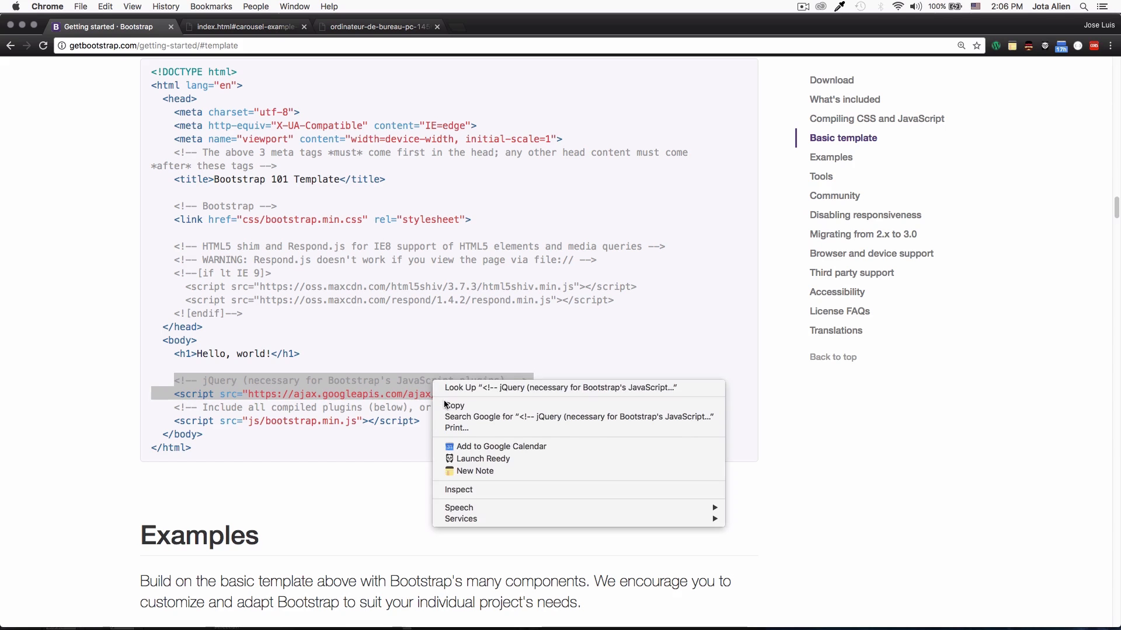
left_click(606, 605)
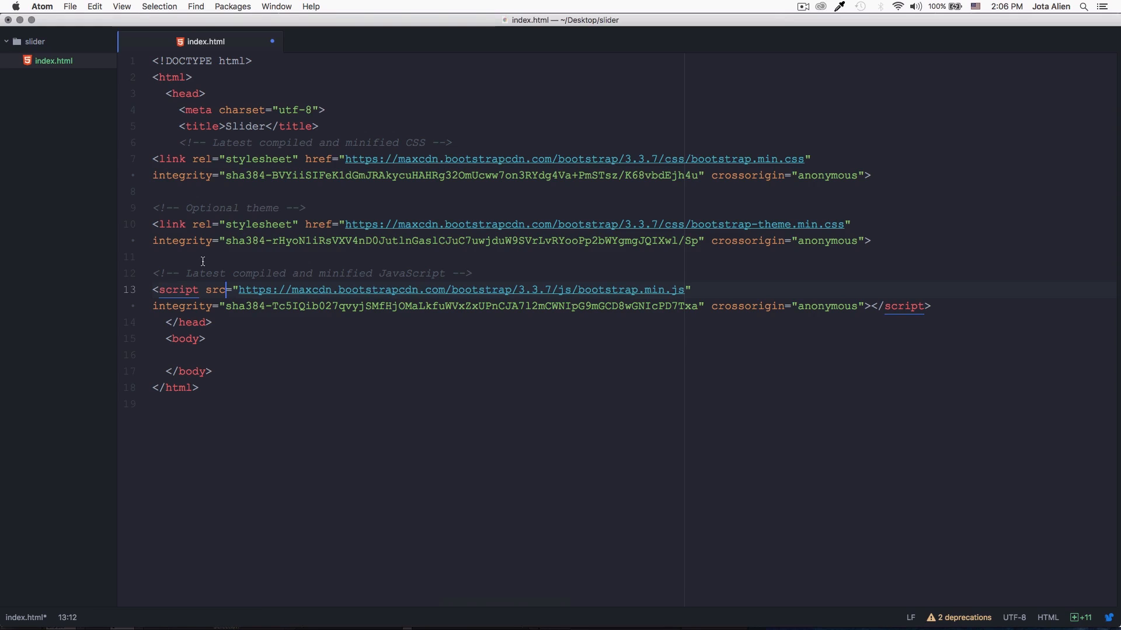
- Insert the jQuery comment and CDN script tag on line 11 above the Bootstrap script and save
left_click(186, 257)
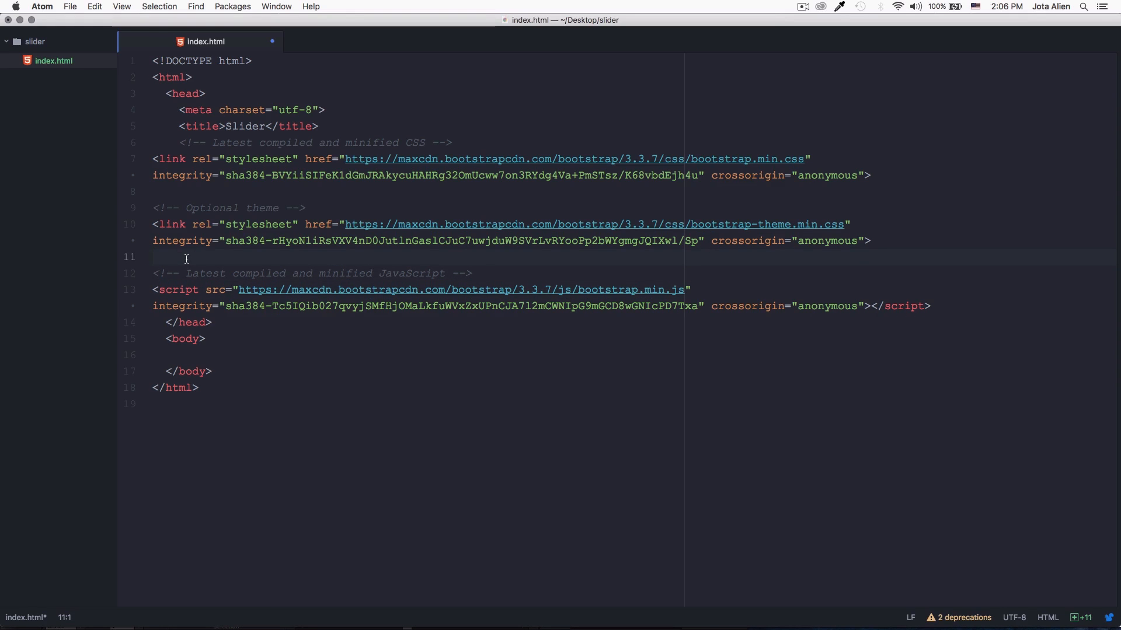
type("<!-- jQuery (necessary for Bootstrap's JavaScript plugins) -->")
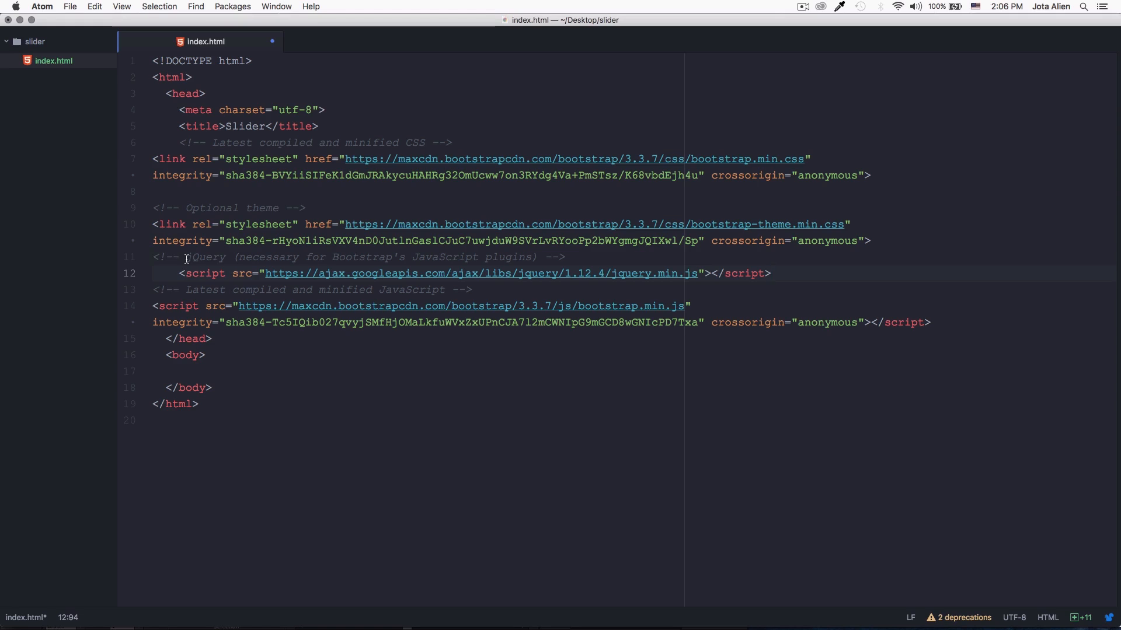
left_click(772, 273)
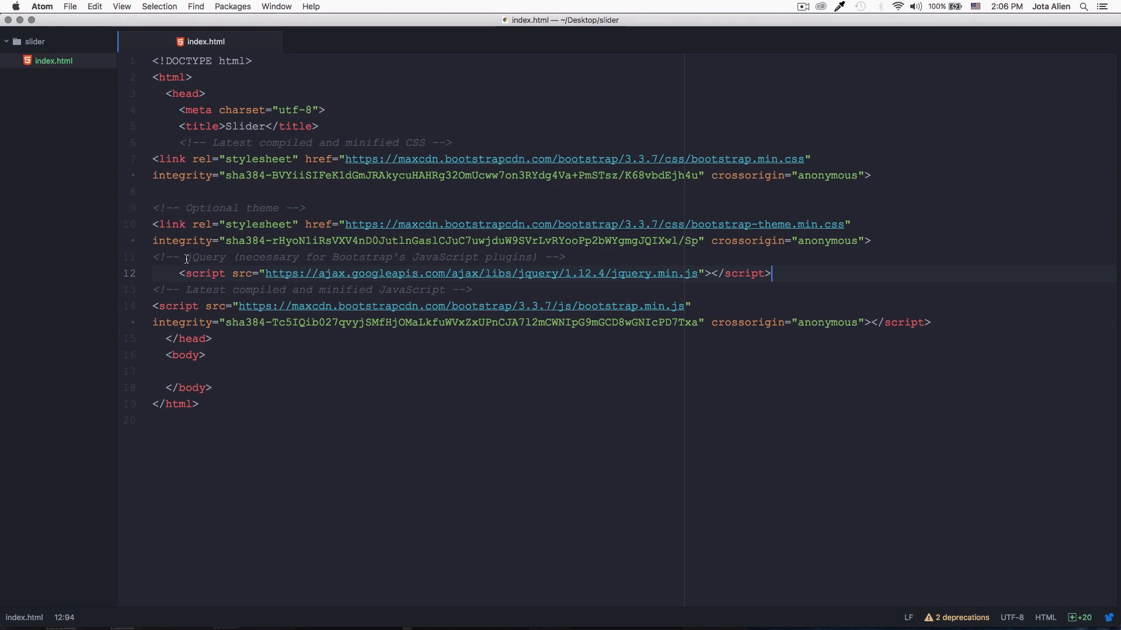
left_click(205, 355)
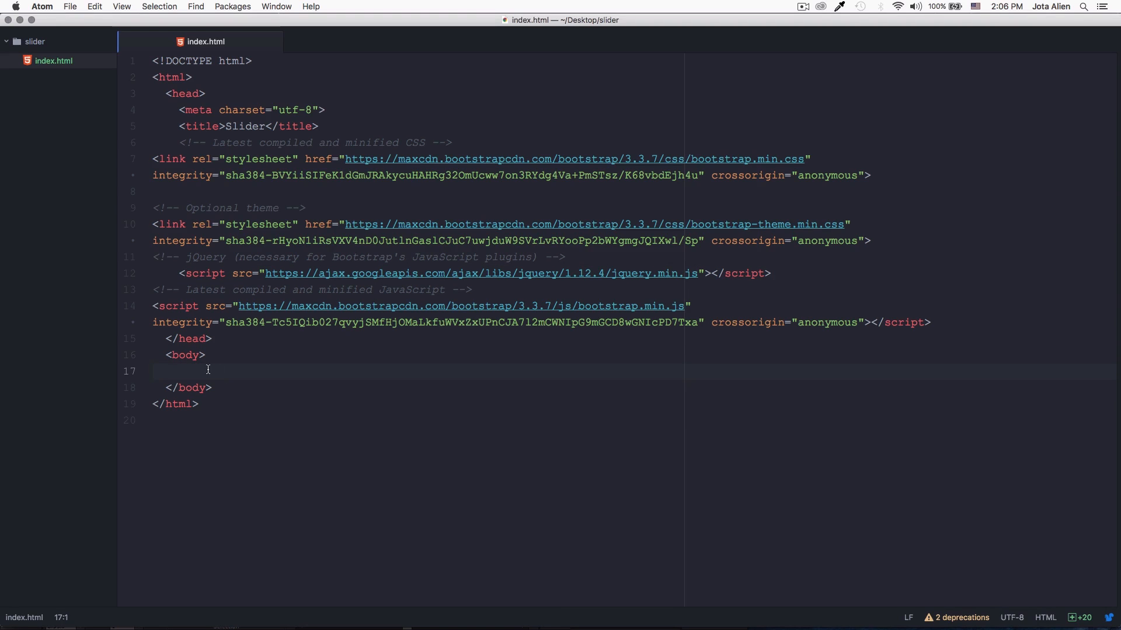
mouse_move(354, 600)
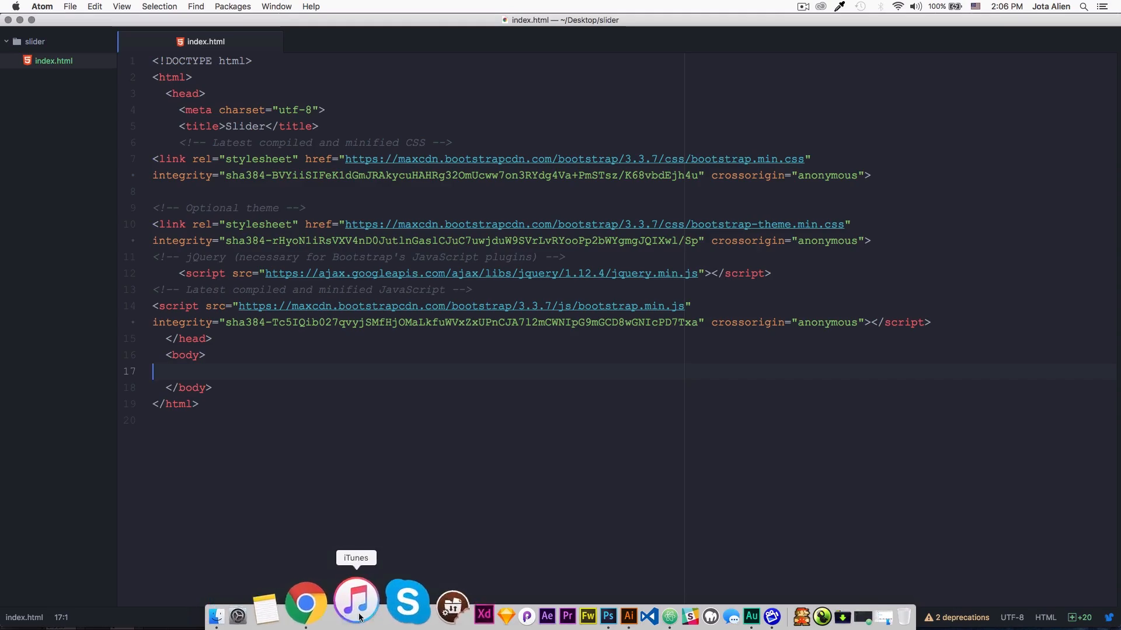
- Go to Bootstrap's JavaScript plugins documentation page in Chrome
left_click(304, 603)
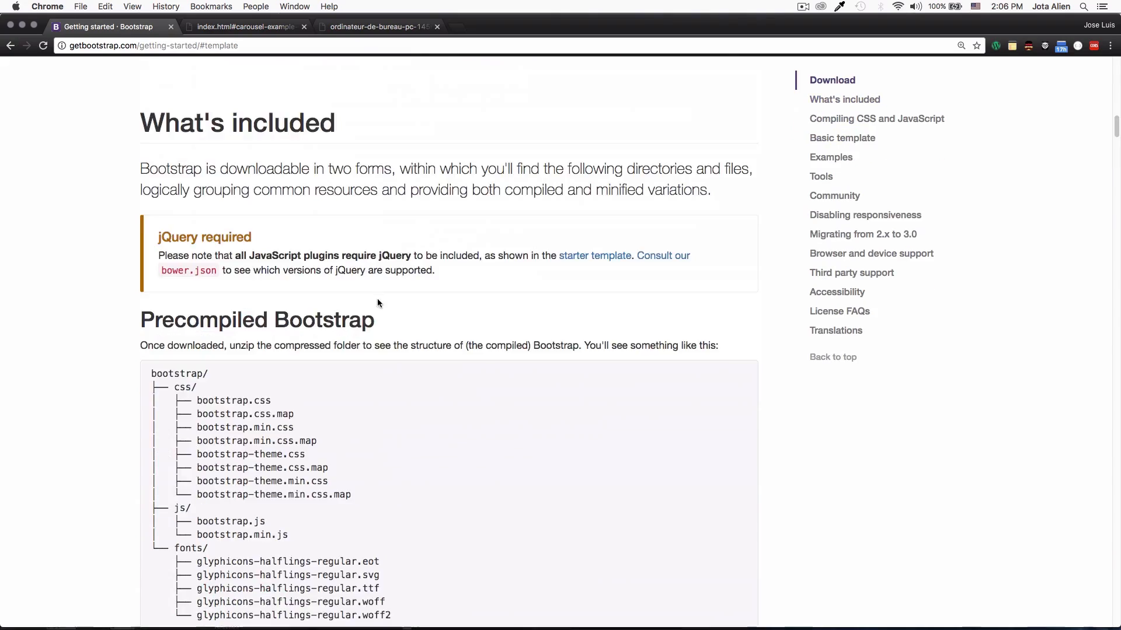
scroll("up", 3)
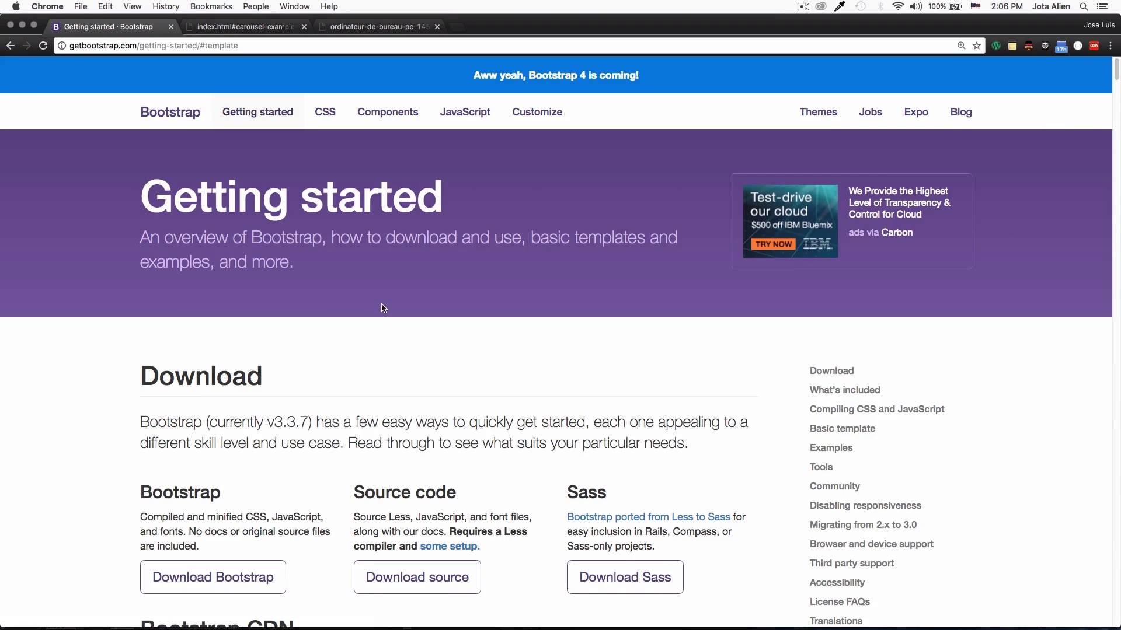
mouse_move(463, 113)
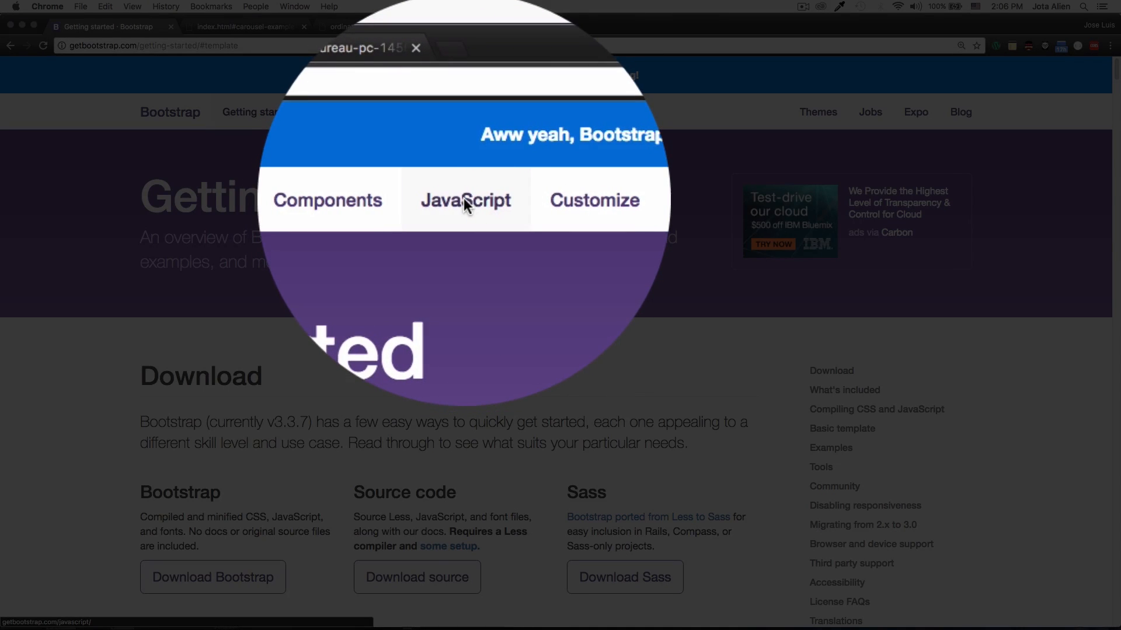
left_click(465, 200)
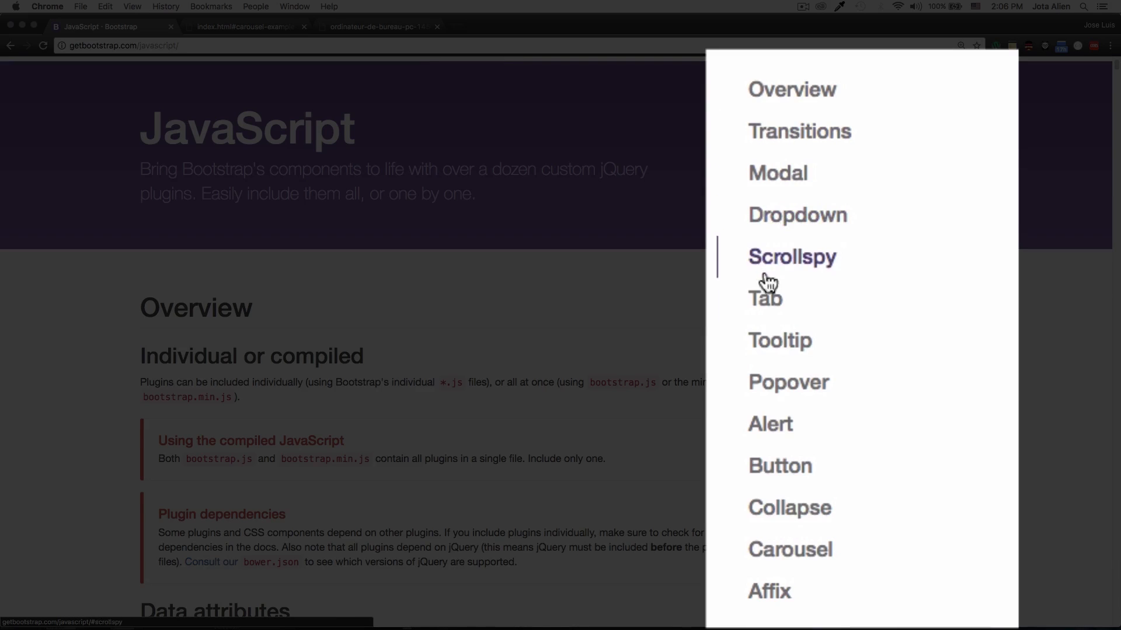
mouse_move(789, 548)
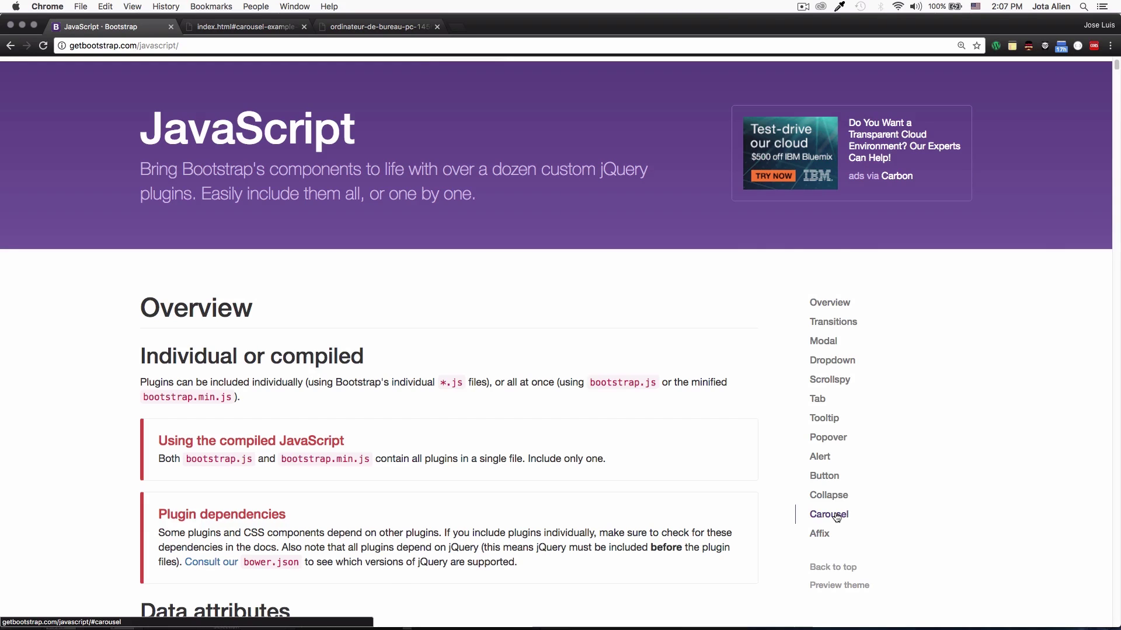
- Browse the carousel docs, stepping the example carousels through their slides
left_click(829, 515)
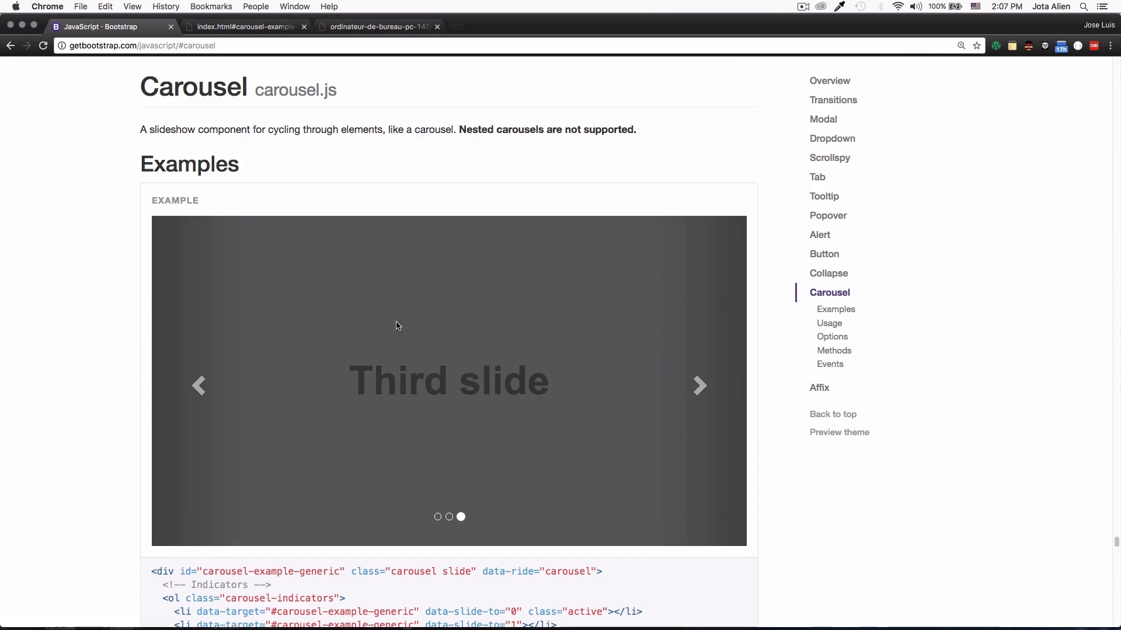
left_click(699, 386)
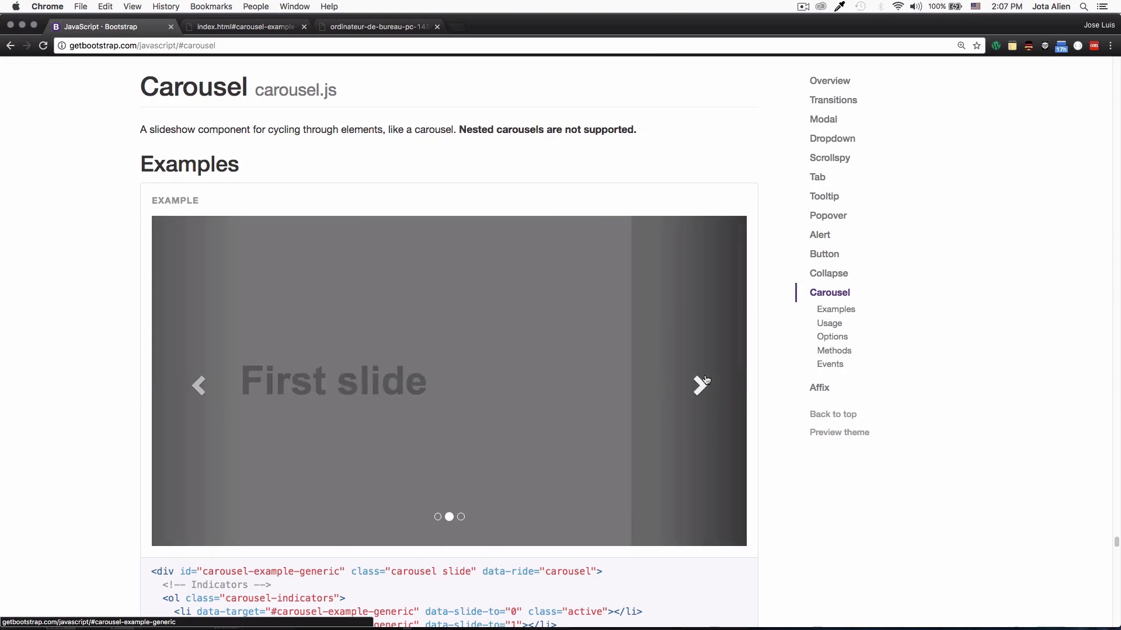
left_click(699, 387)
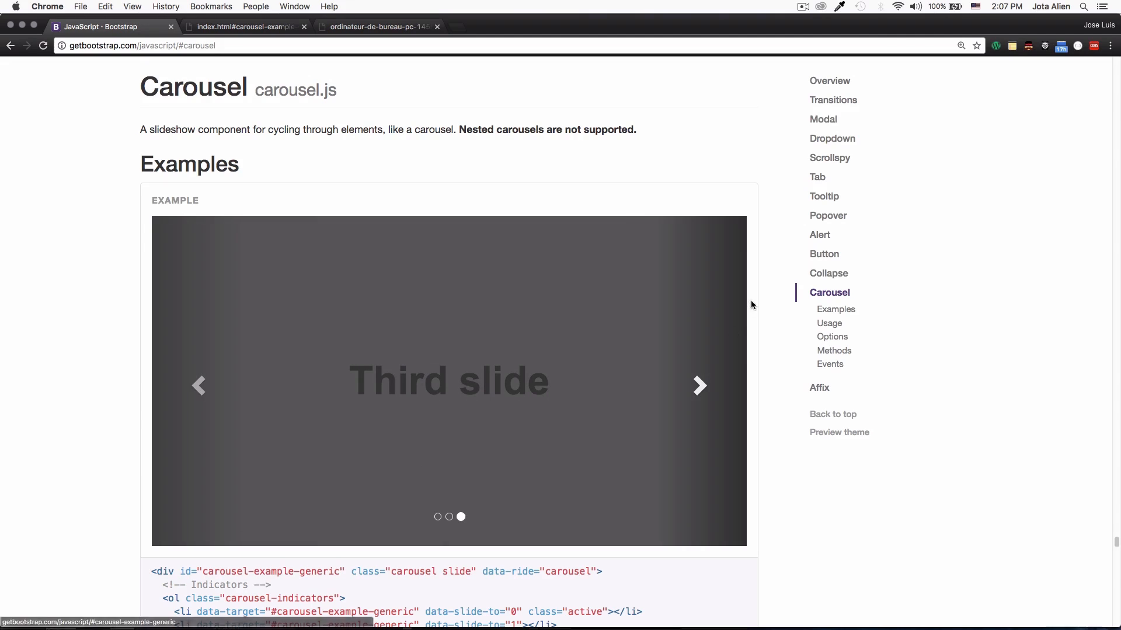
mouse_move(763, 291)
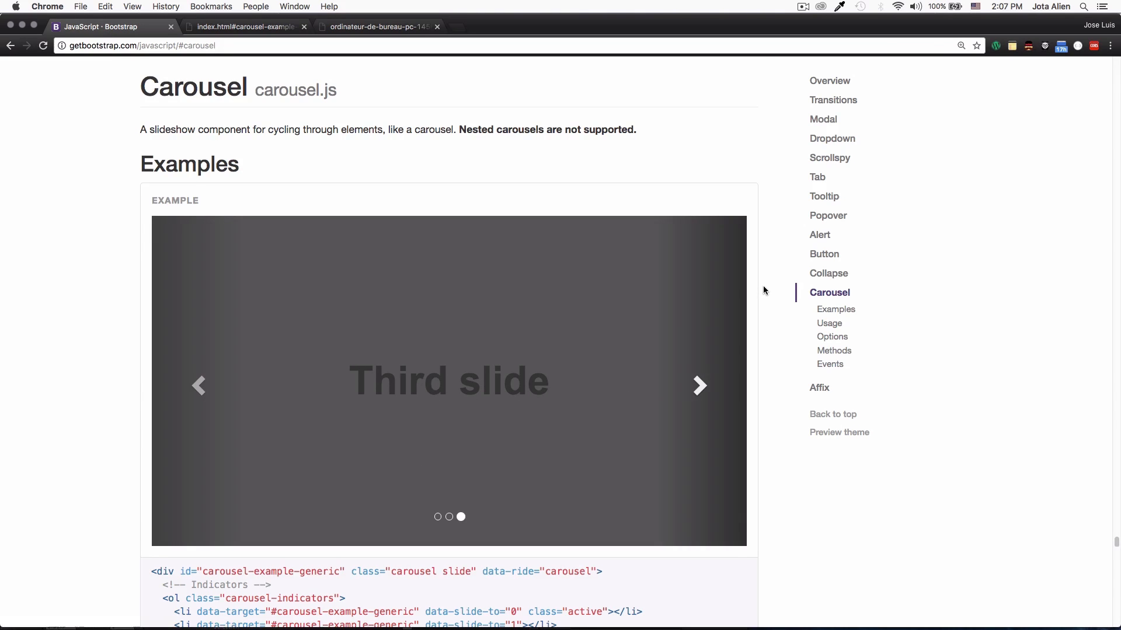
scroll("down", 3)
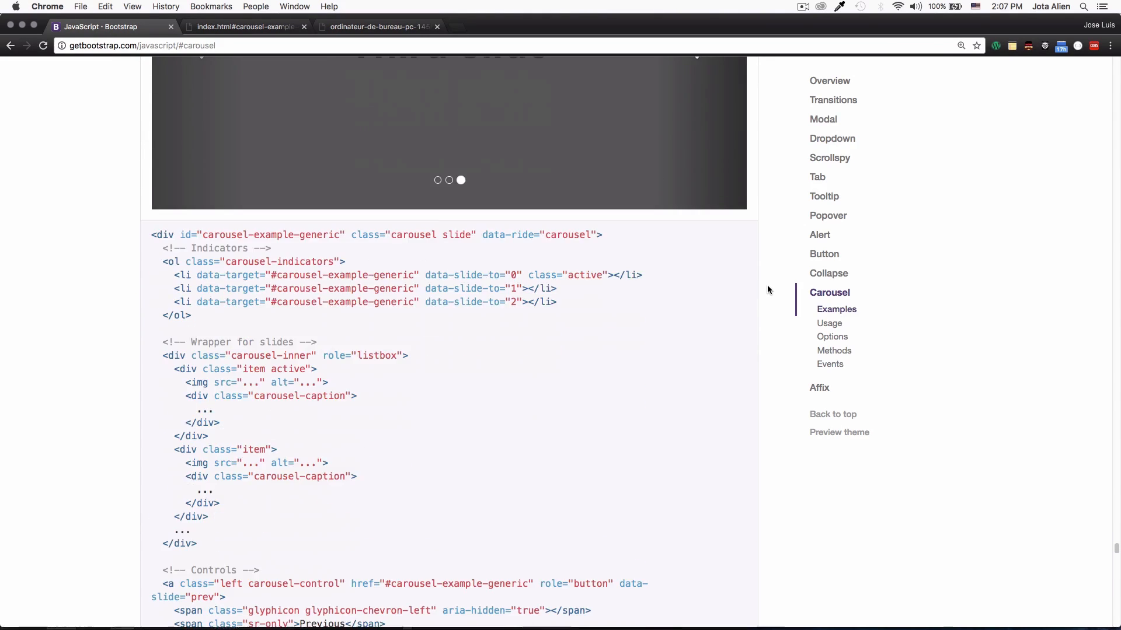
scroll("up", 3)
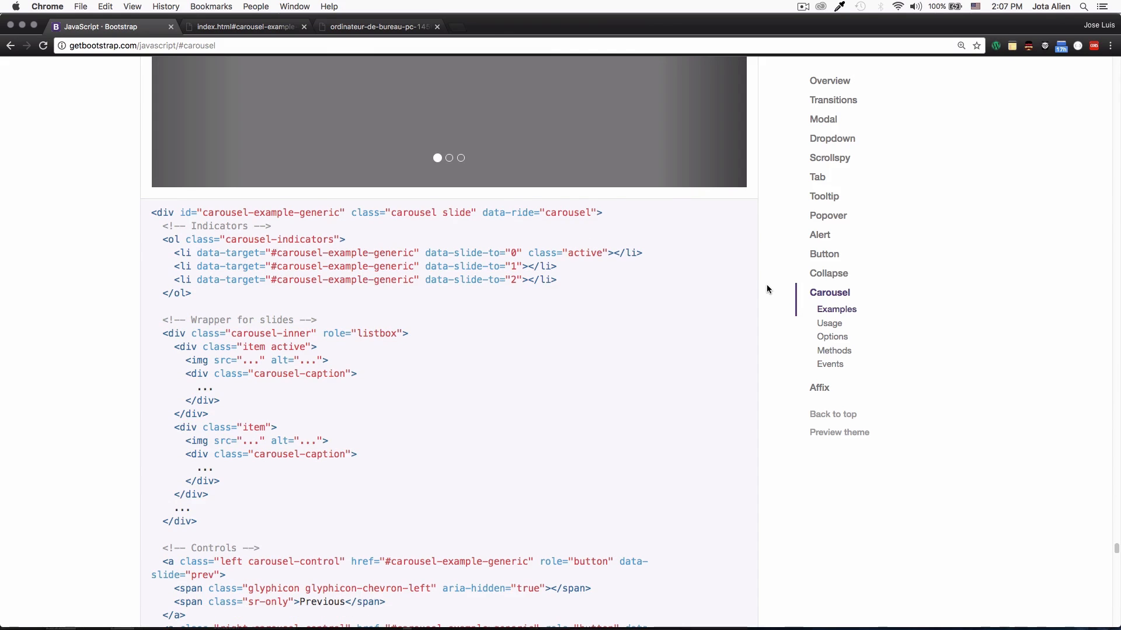
scroll("down", 3)
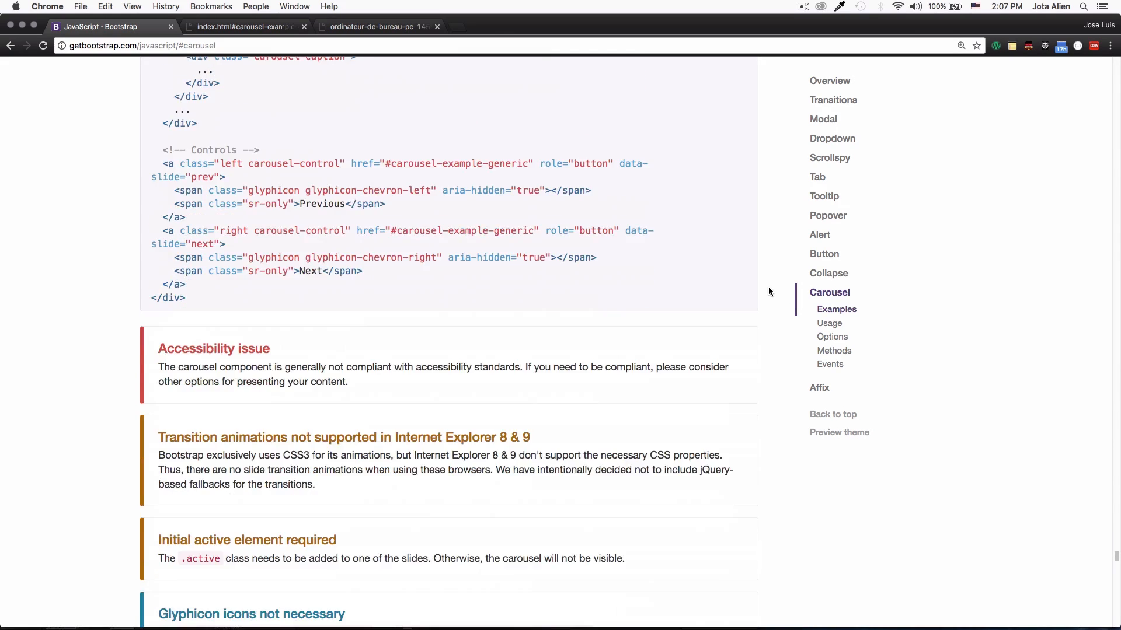
scroll("up", 3)
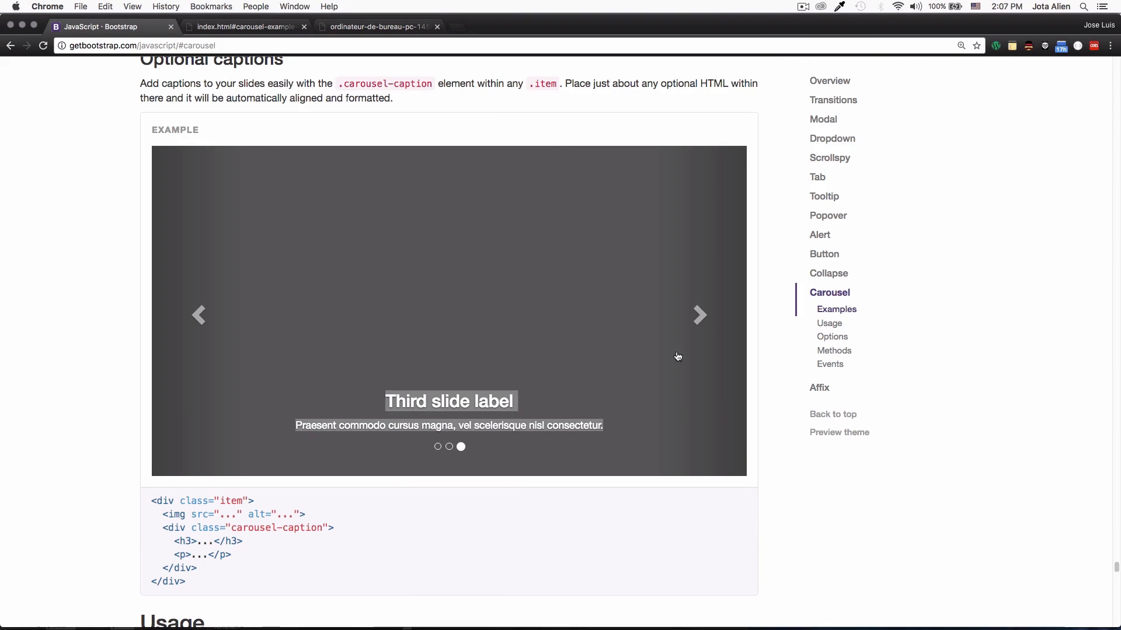
left_click(698, 315)
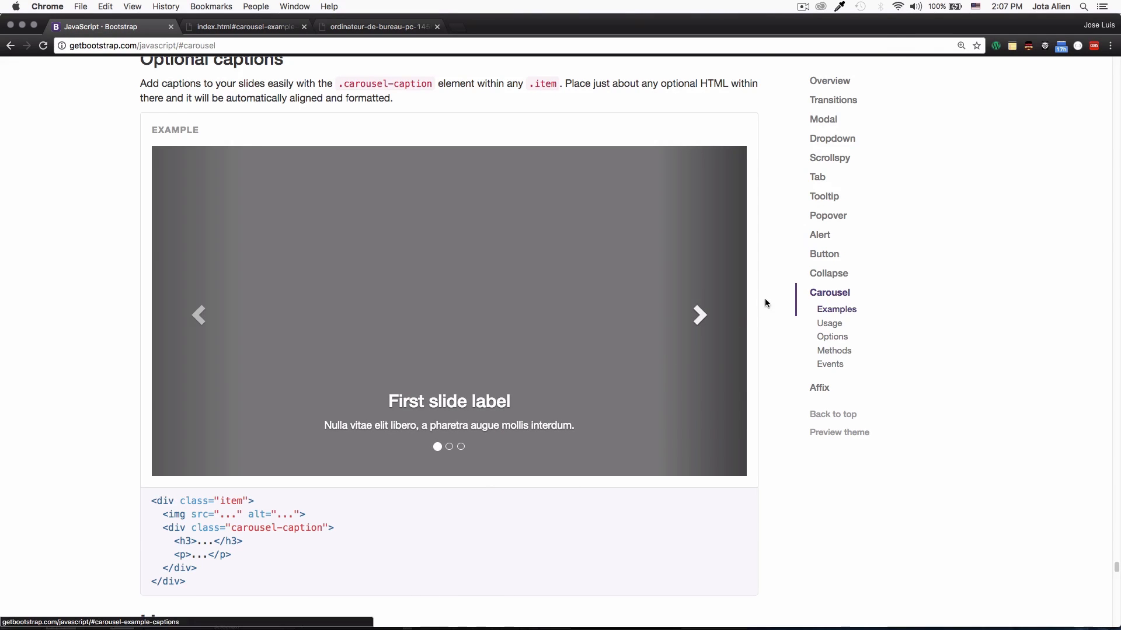
scroll("down", 3)
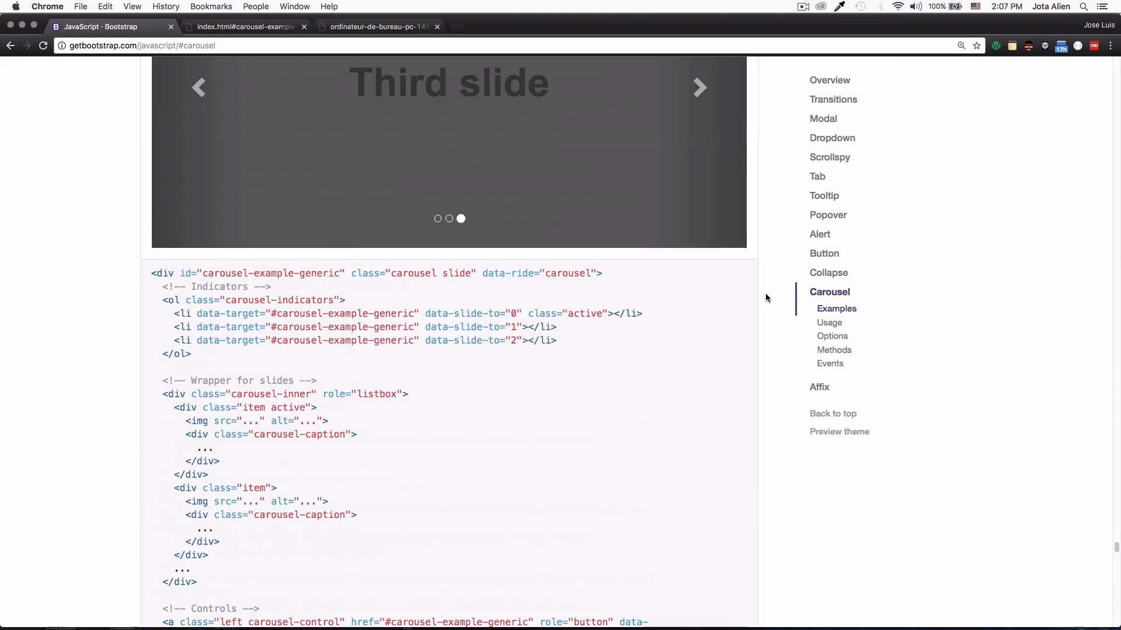
scroll("up", 3)
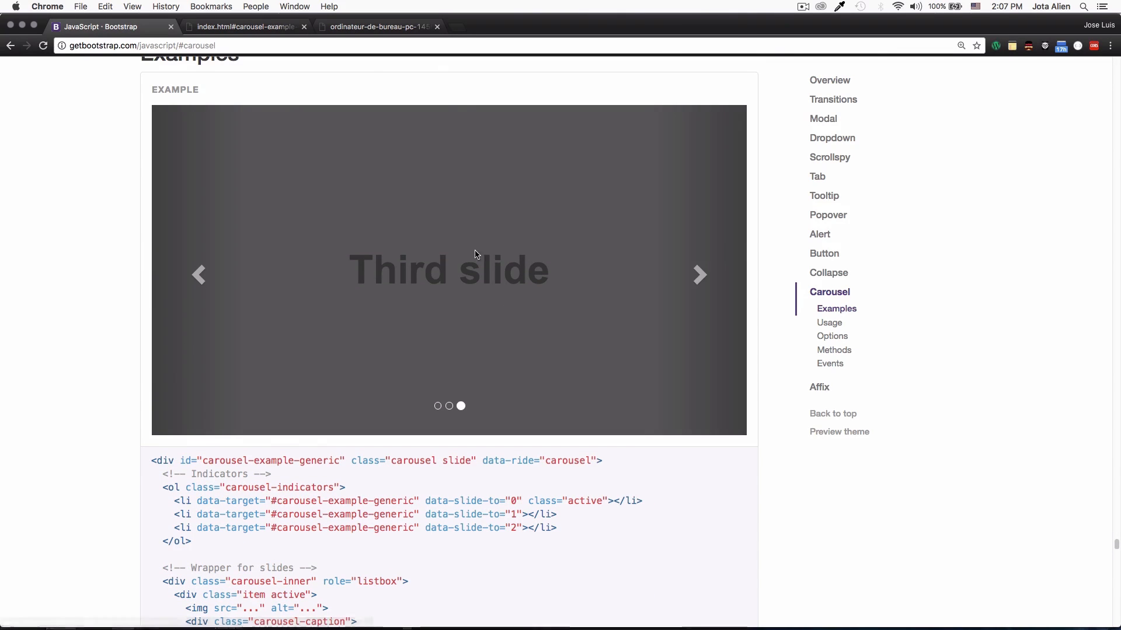
left_click(700, 275)
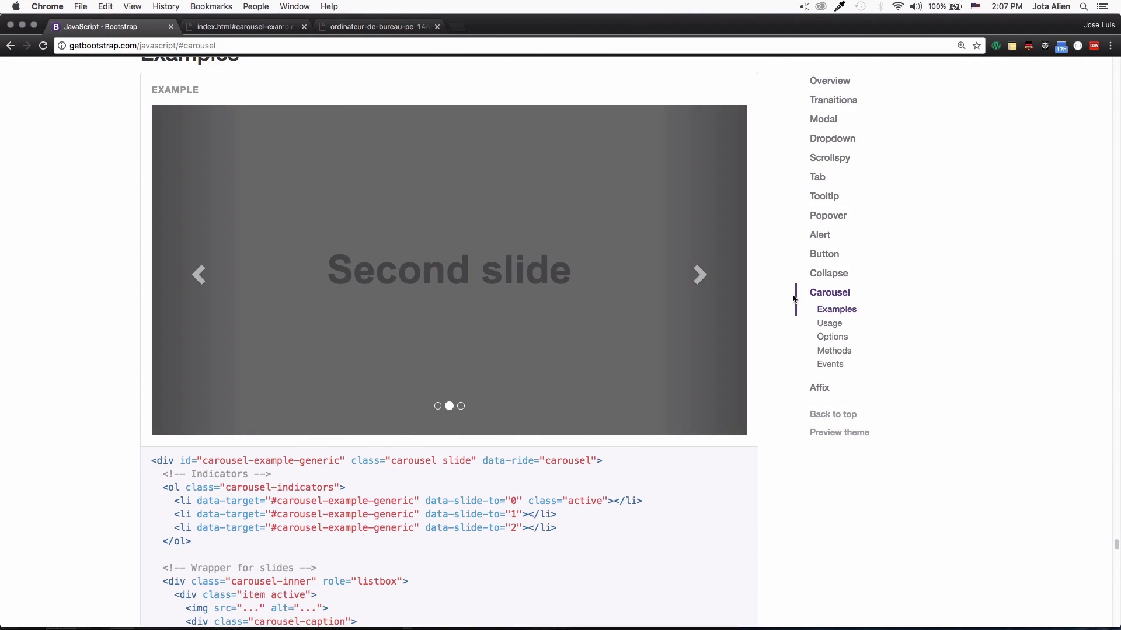
- Select the generic carousel example markup and copy it
scroll("down", 3)
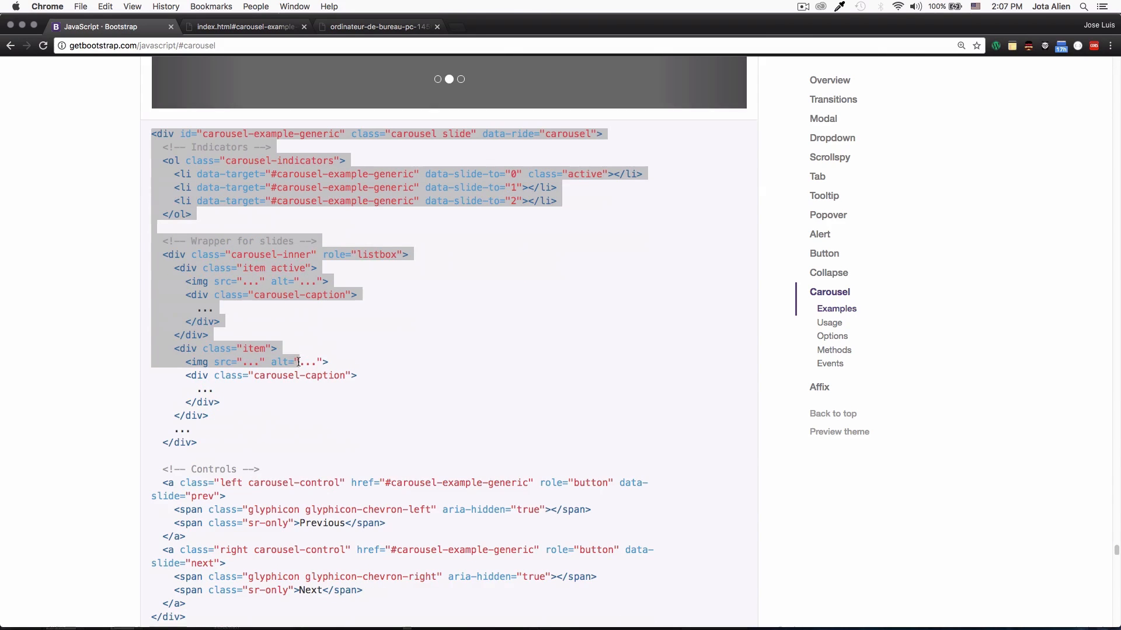
scroll("down", 3)
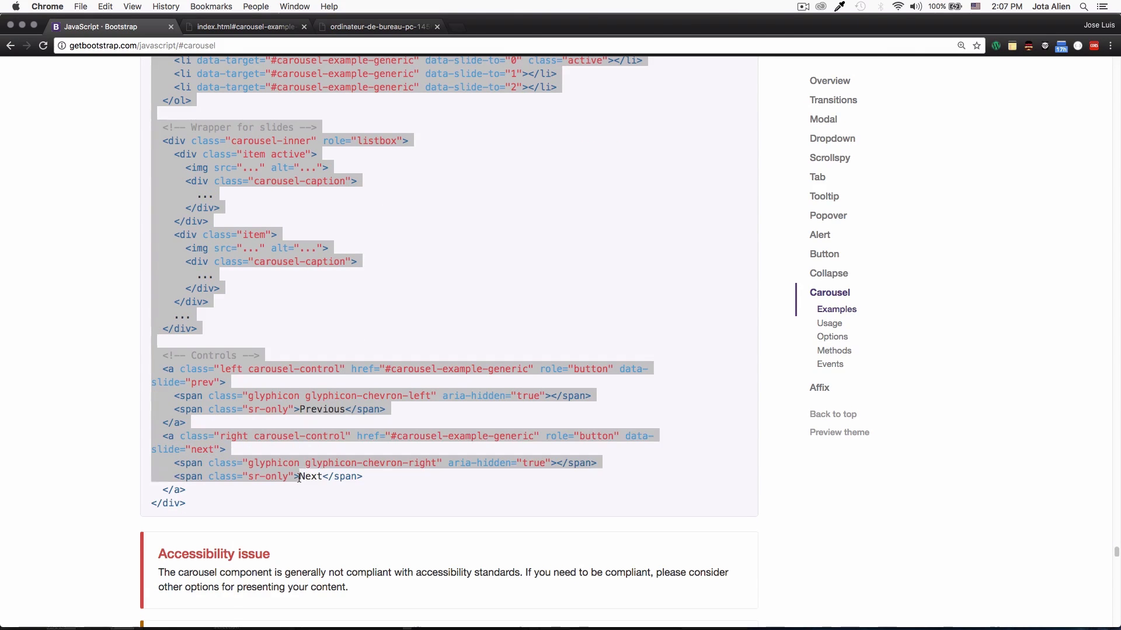
right_click(300, 407)
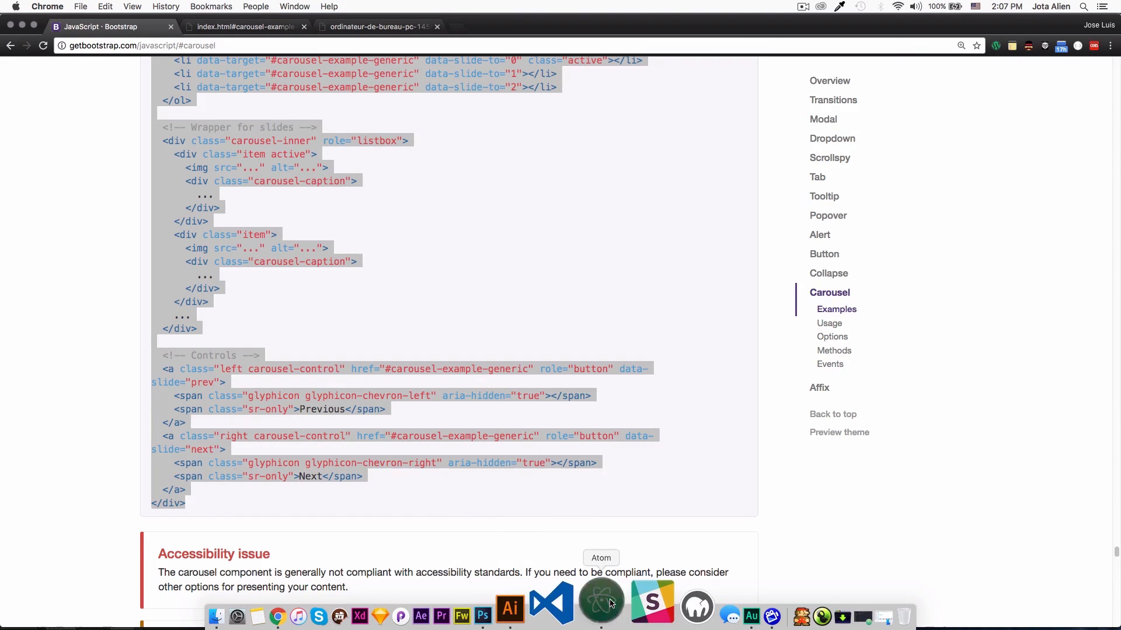
- Paste the carousel markup with indicators, slides and controls into the body of index.html
left_click(601, 600)
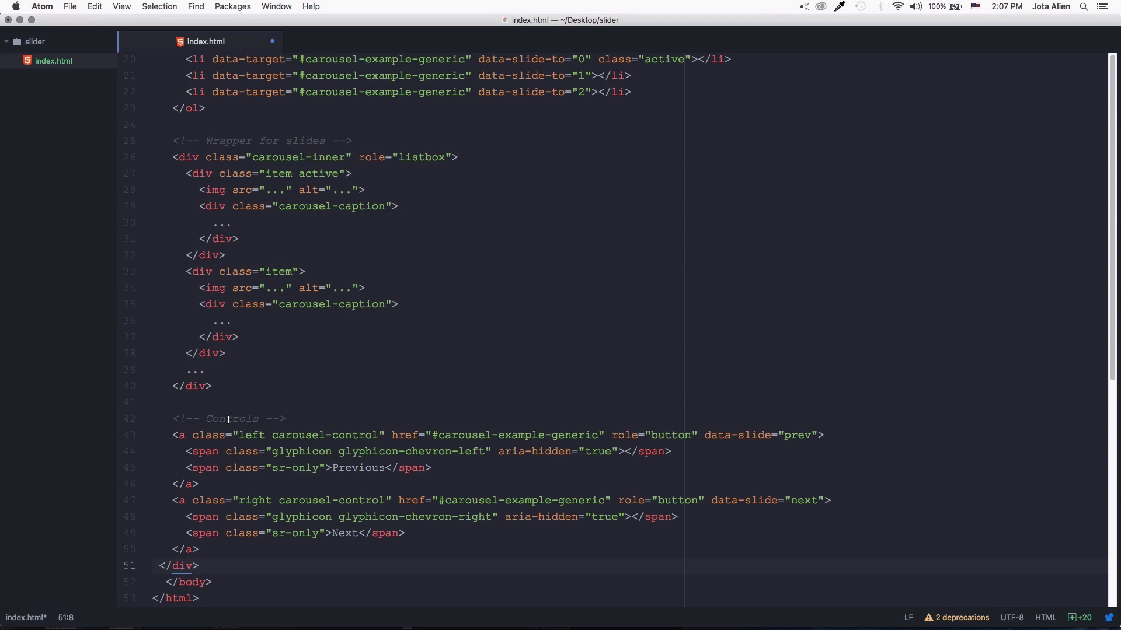
scroll("up", 3)
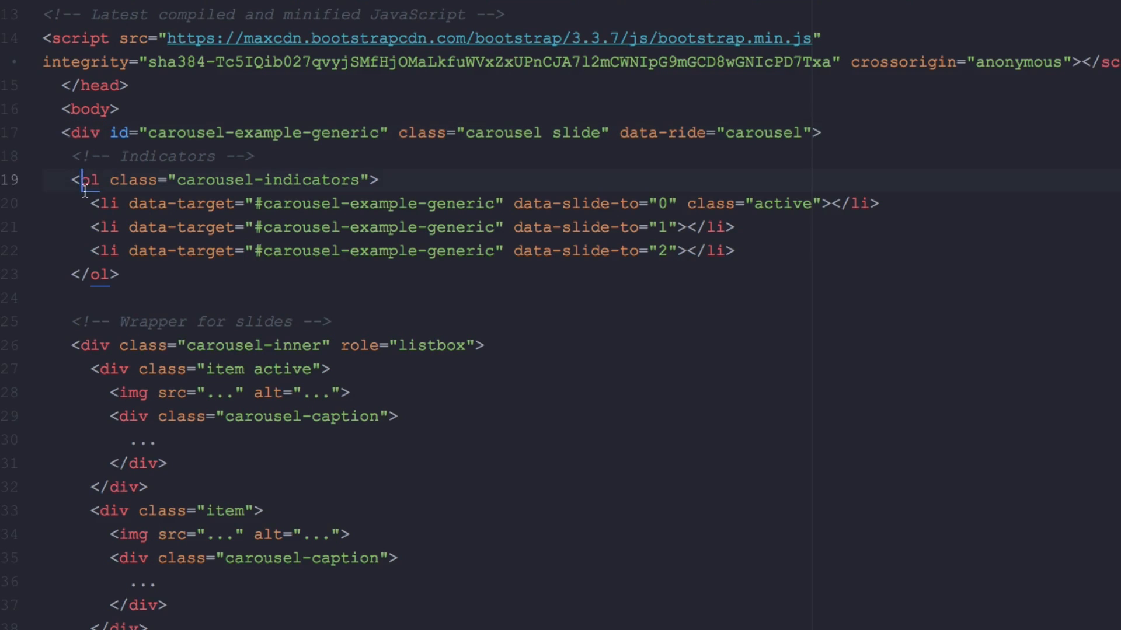
mouse_move(119, 217)
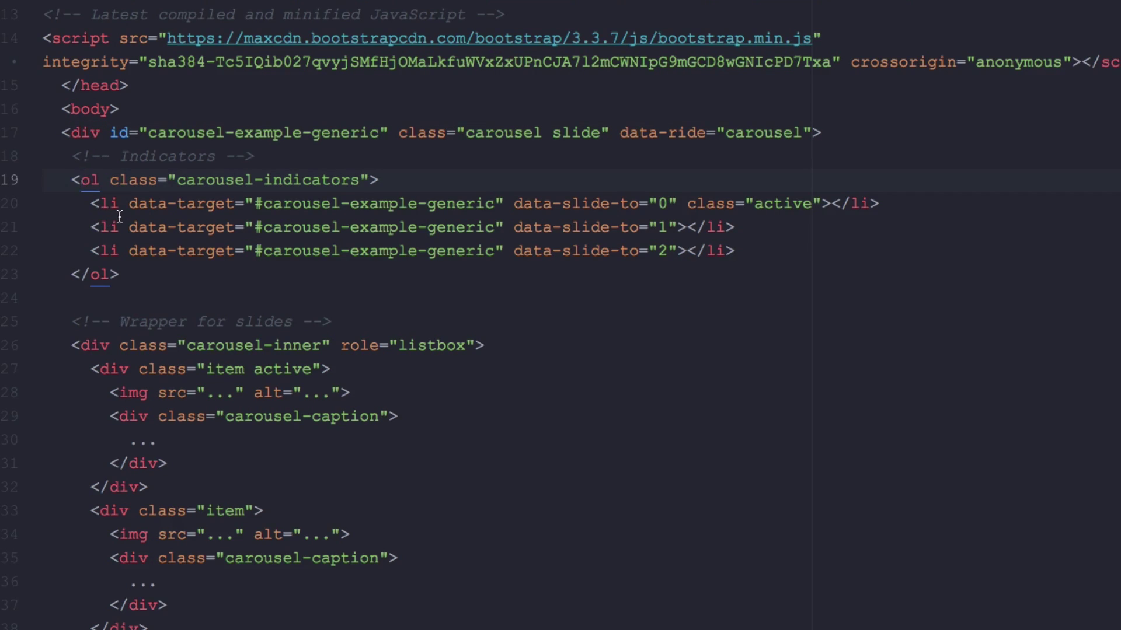
left_click(82, 180)
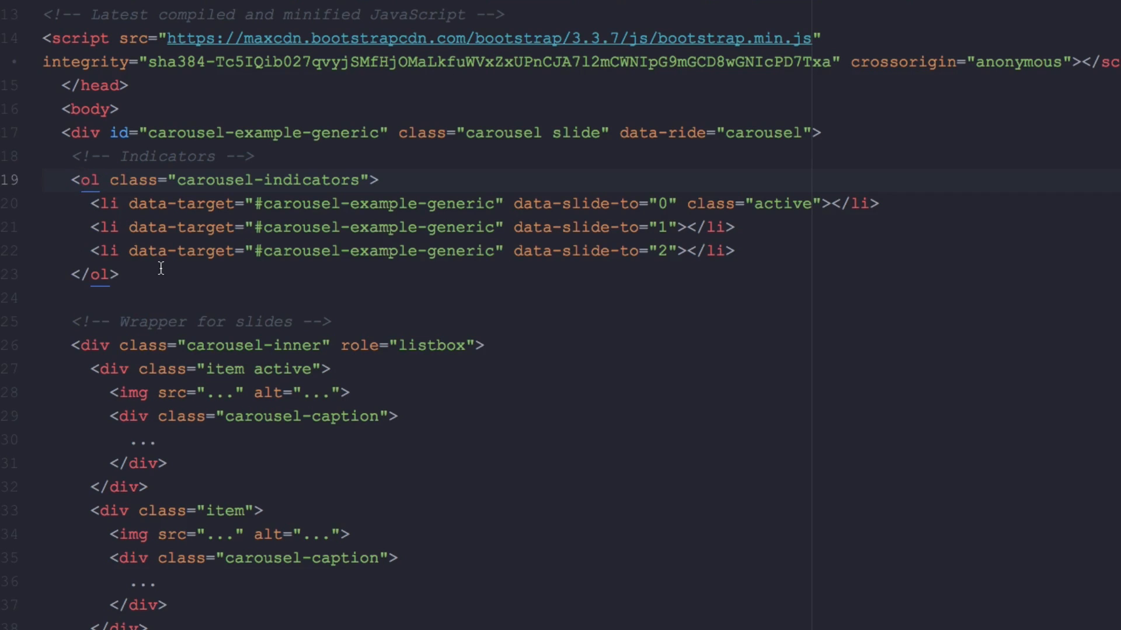
- Remove the carousel-caption divs and the '...' extra-slide placeholder, leaving two image-only items
scroll("down", 3)
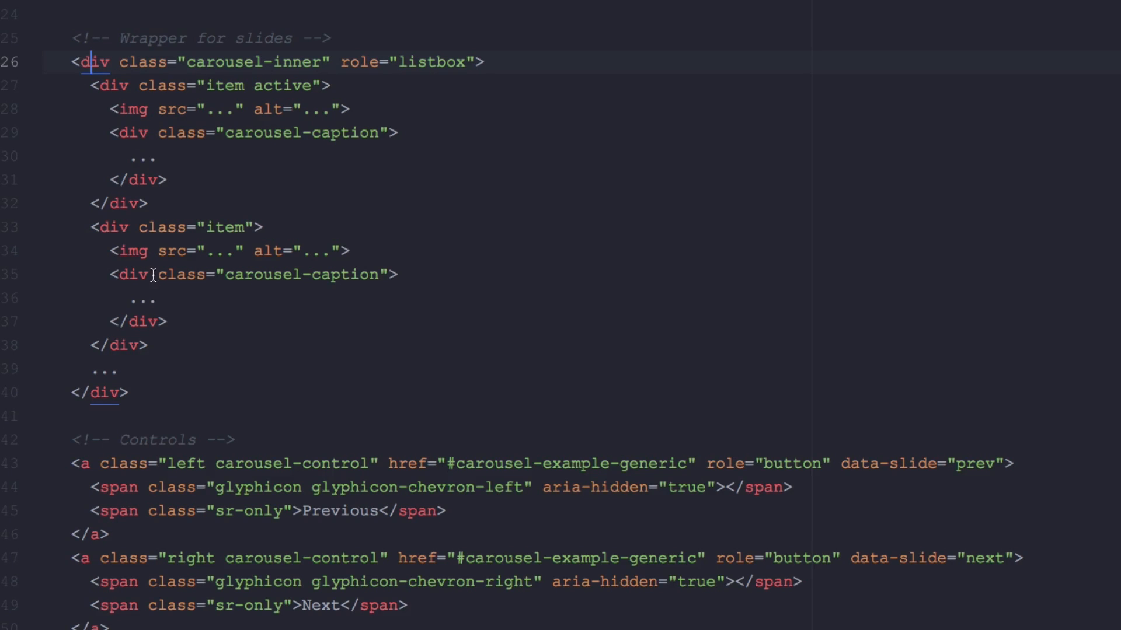
scroll("down", 3)
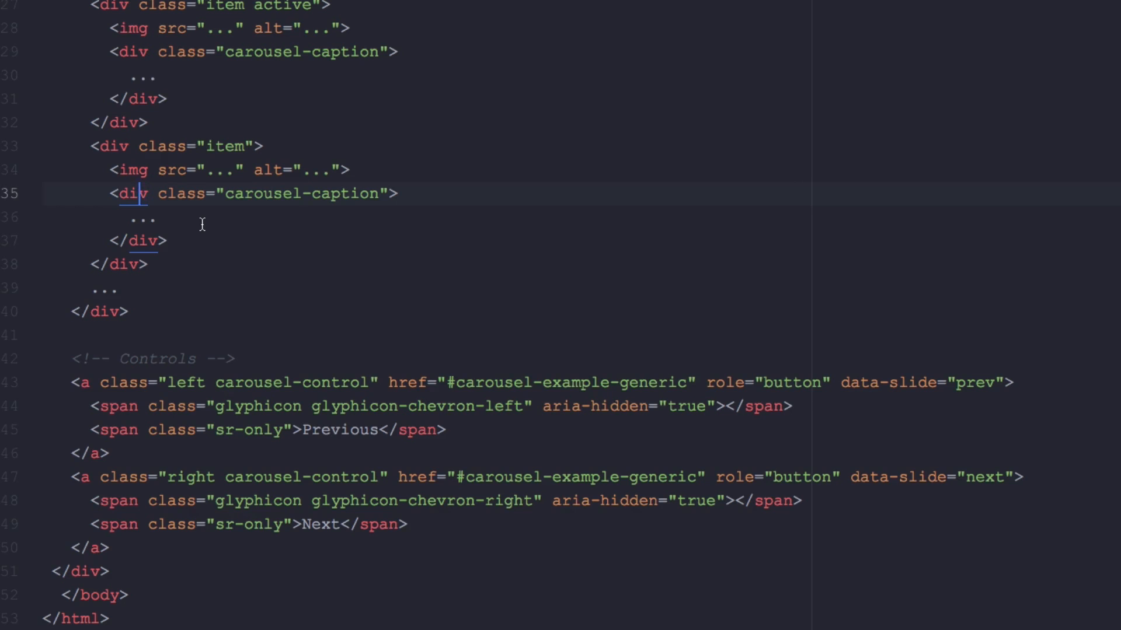
scroll("up", 3)
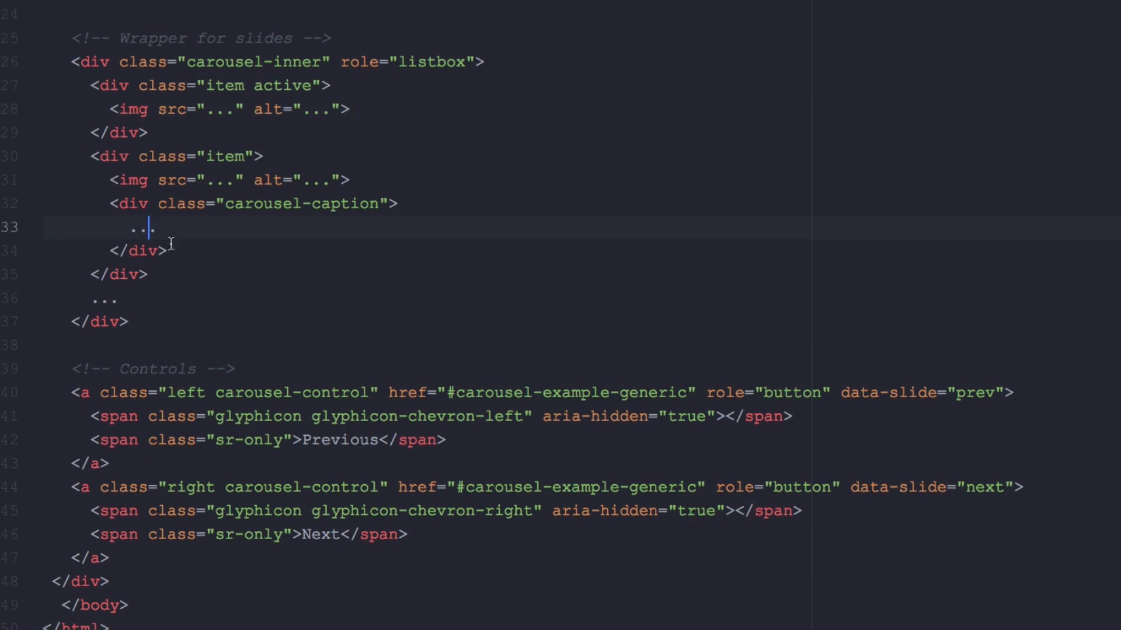
double_click(141, 229)
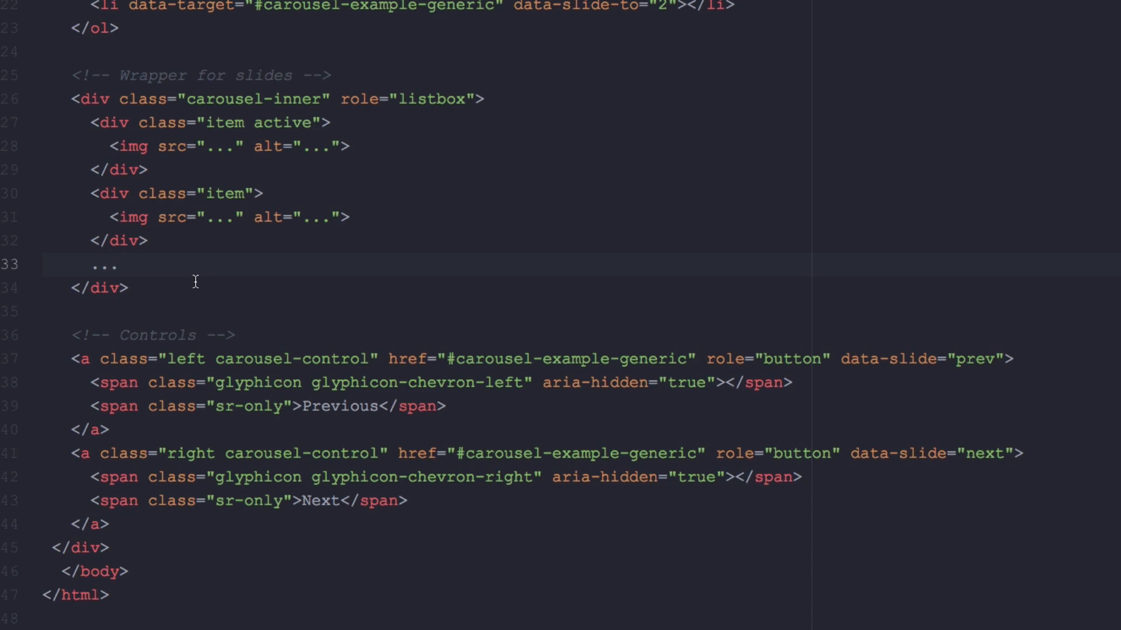
left_click(120, 266)
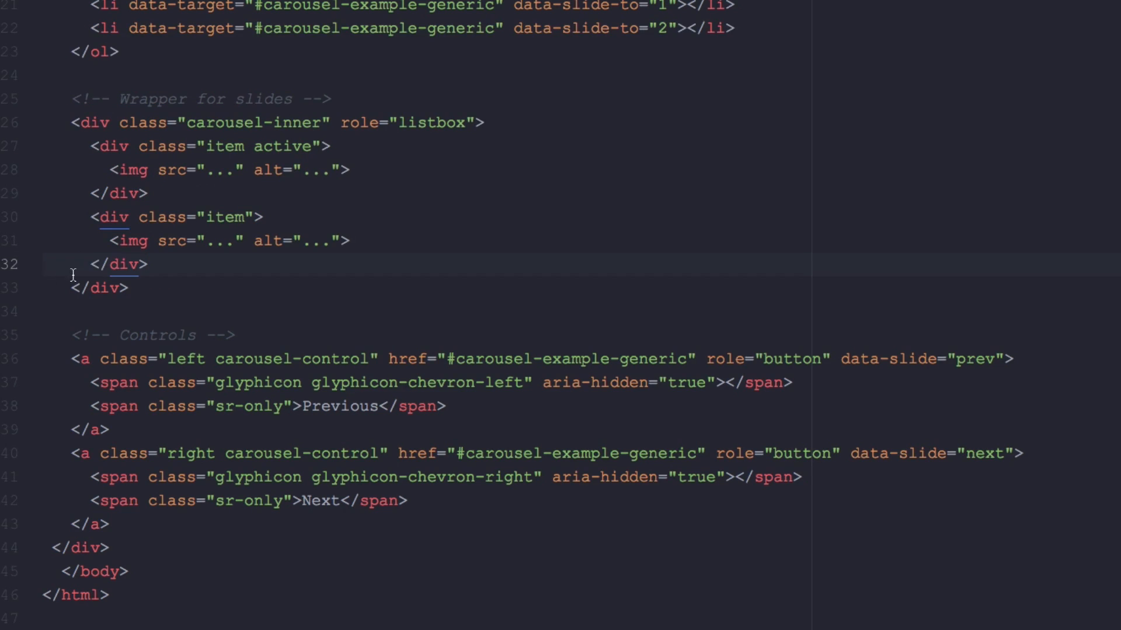
left_click(147, 265)
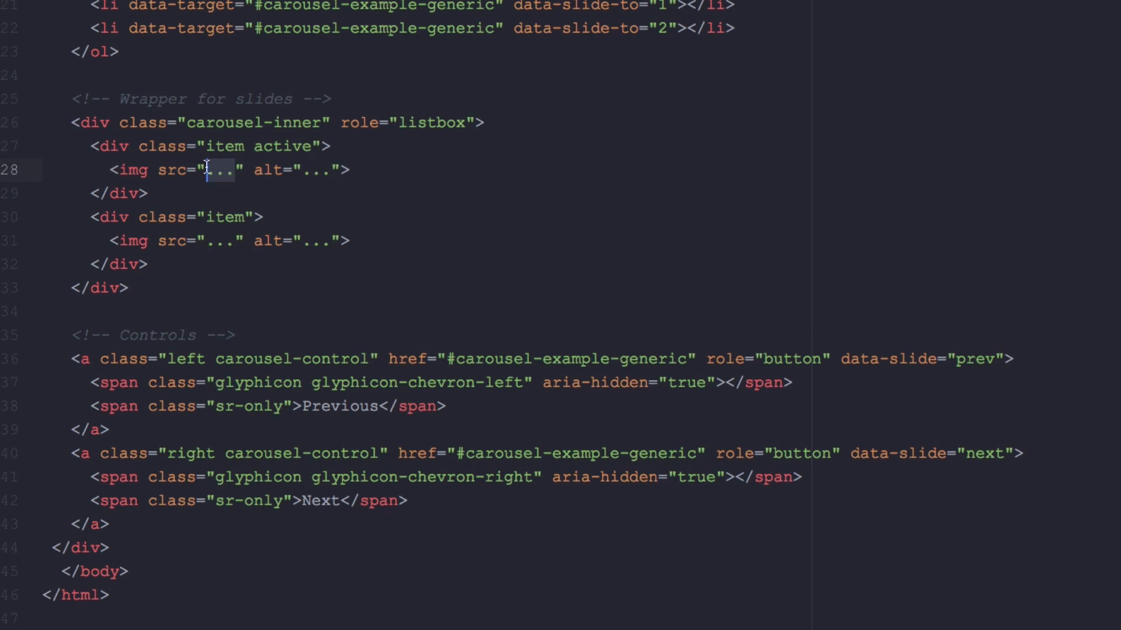
mouse_move(209, 217)
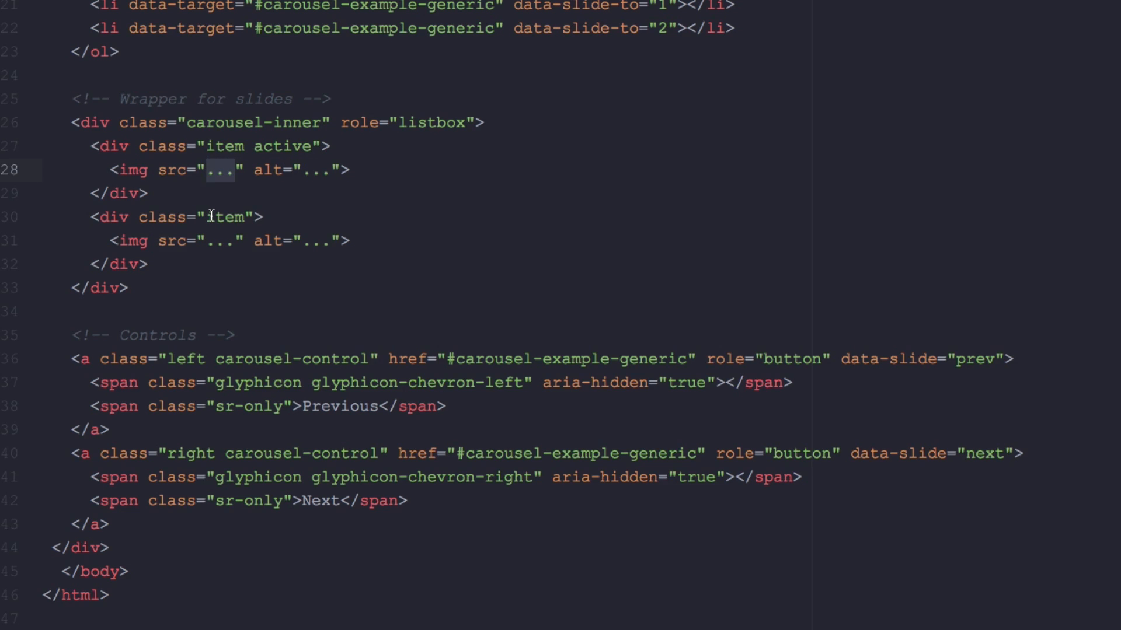
- Replace the first slide's img src placeholder with the publicdomainpictures.net picture URL
left_click(208, 169)
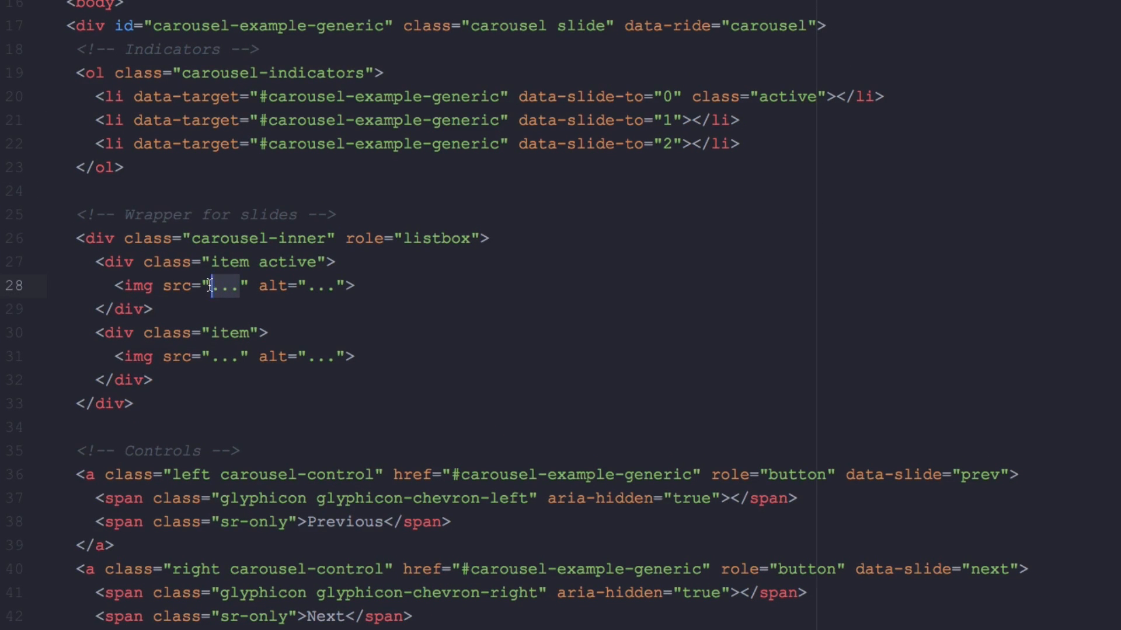
type("http://www.publicdomainpictures.net/pictures/160000/velka/ordinateur-de-bureau-pc-1456070535WEH")
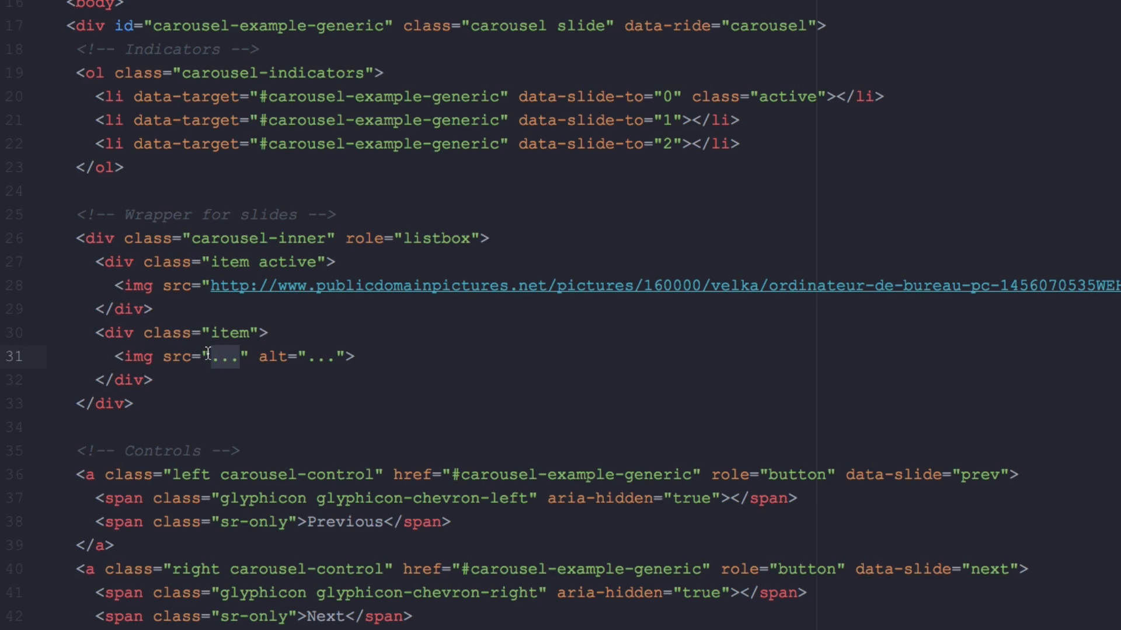
type("http://www.publicdomainpictures.net/pictures/160000/velka/ordinateur-de-bureau-pc-1456070535WEK")
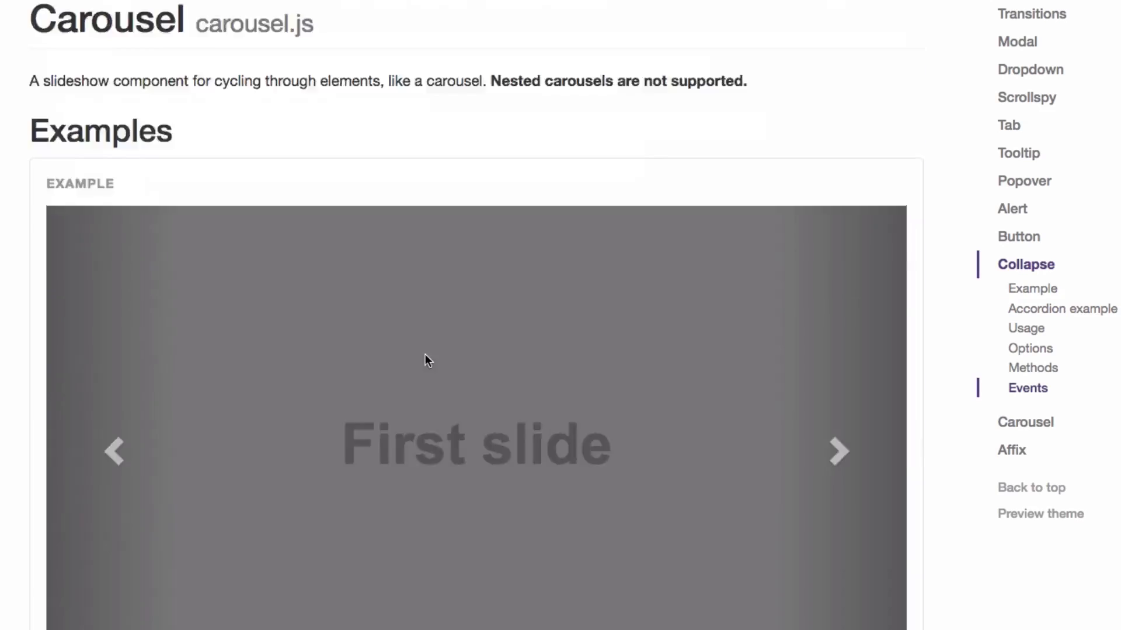
scroll("up", 3)
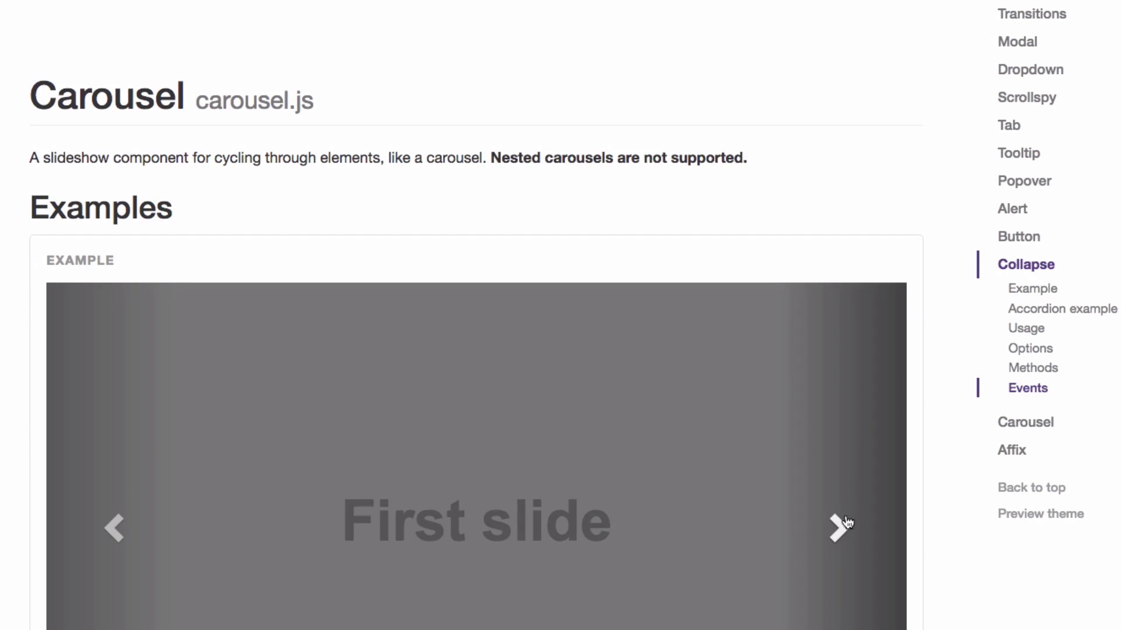
mouse_move(213, 518)
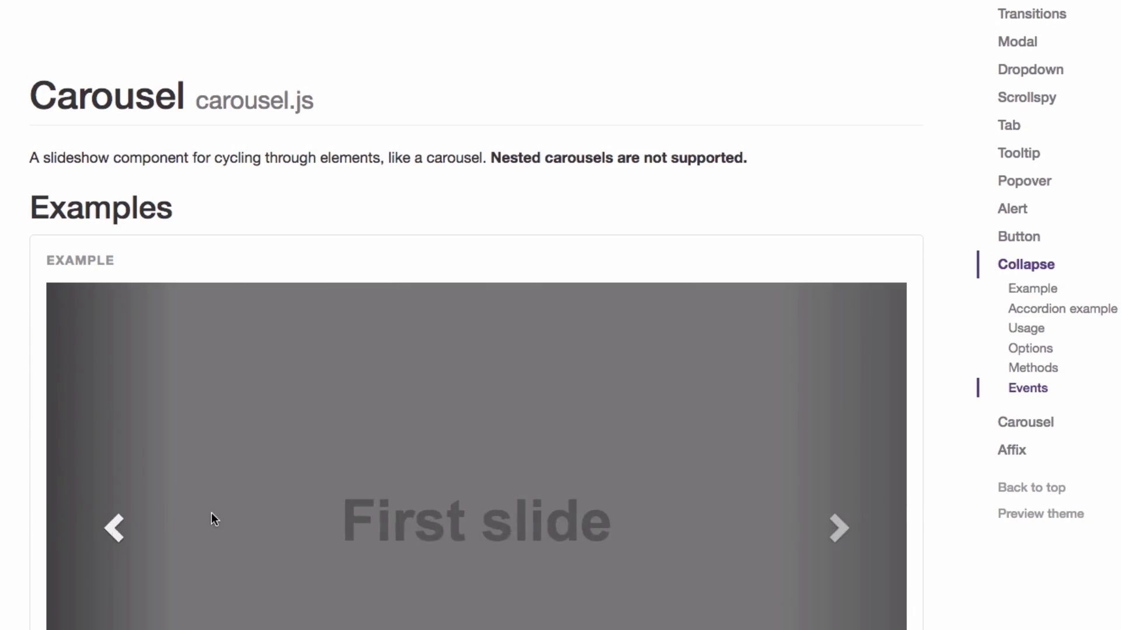
scroll("down", 3)
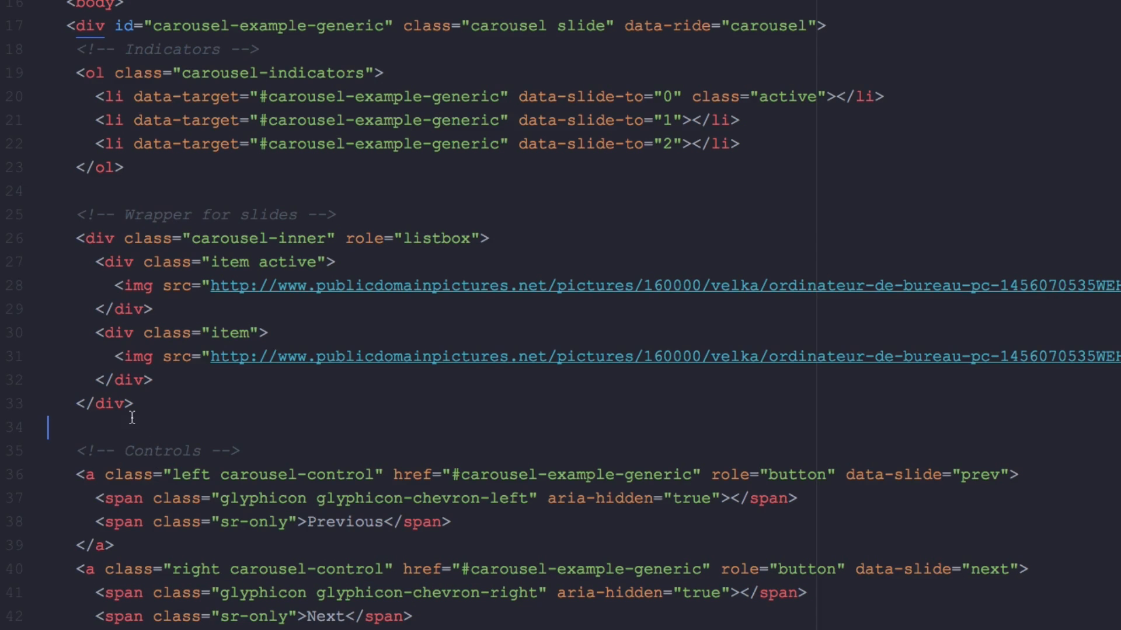
scroll("up", 3)
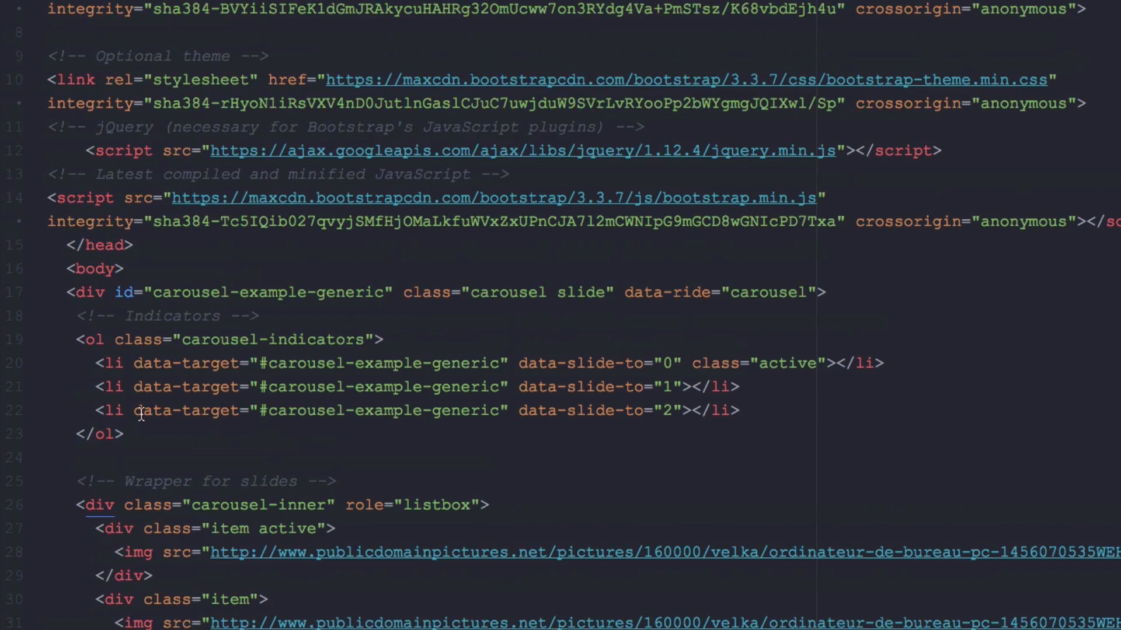
mouse_move(113, 362)
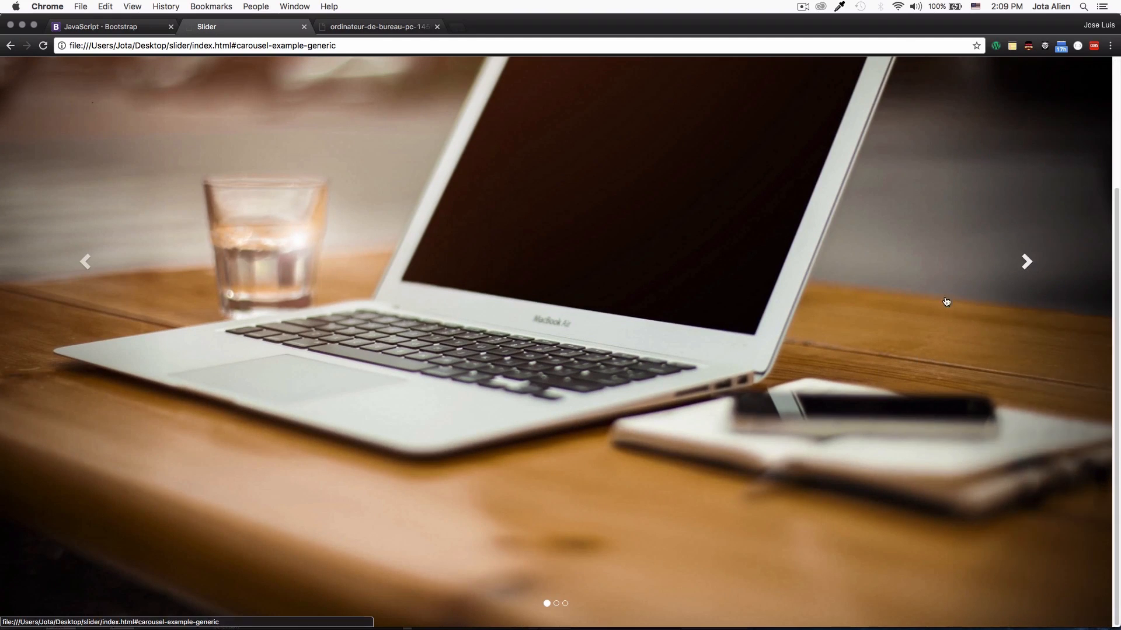
left_click(1025, 260)
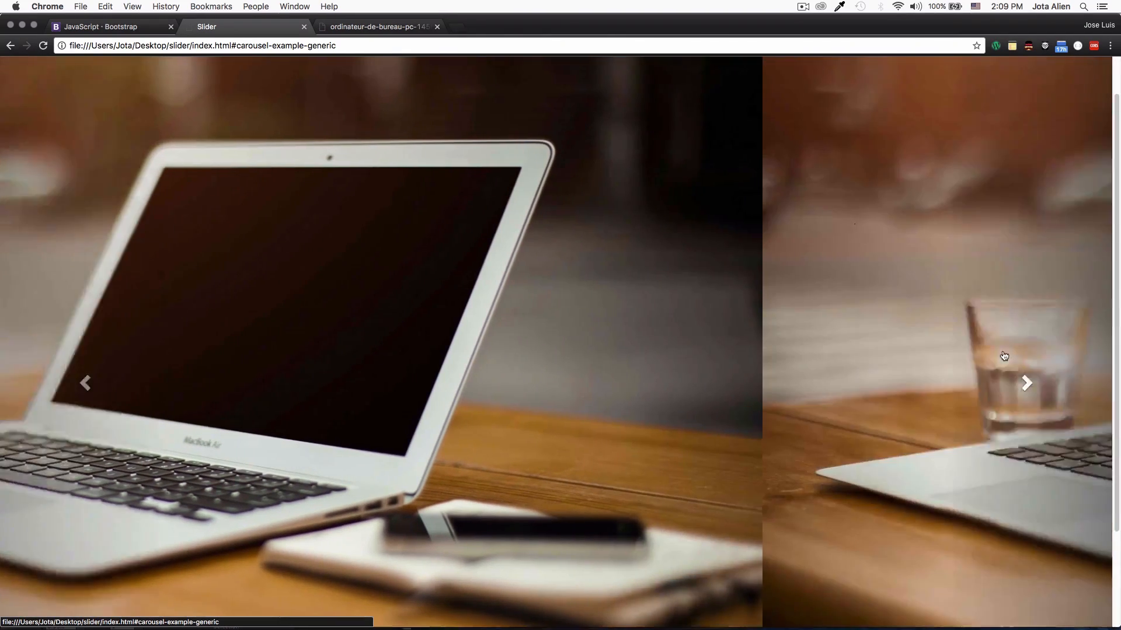
left_click(1026, 383)
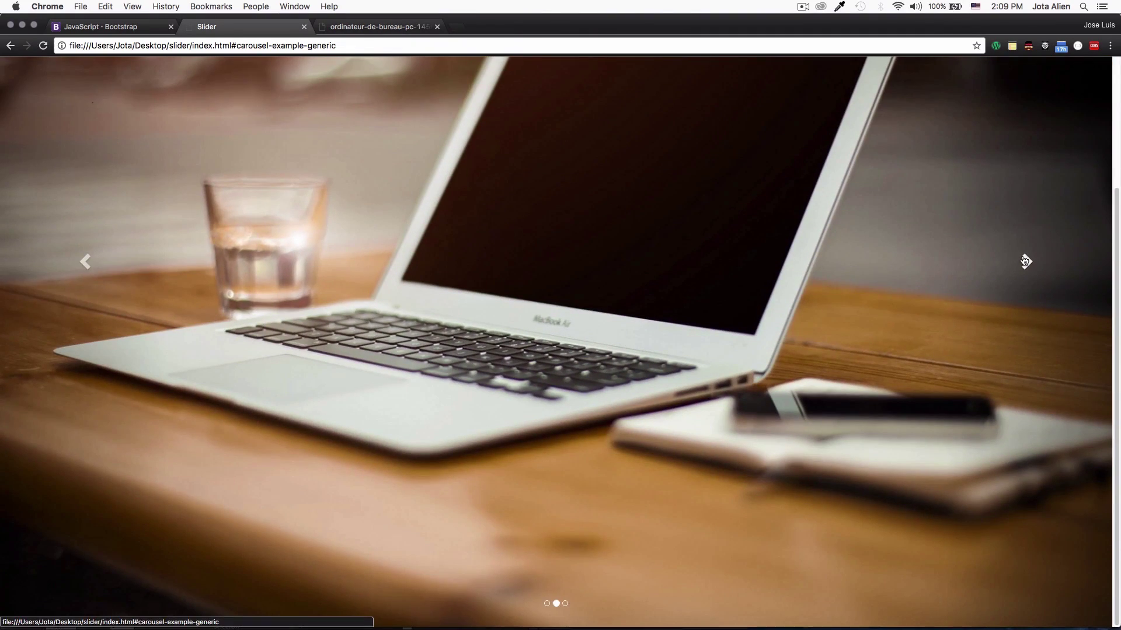
mouse_move(972, 331)
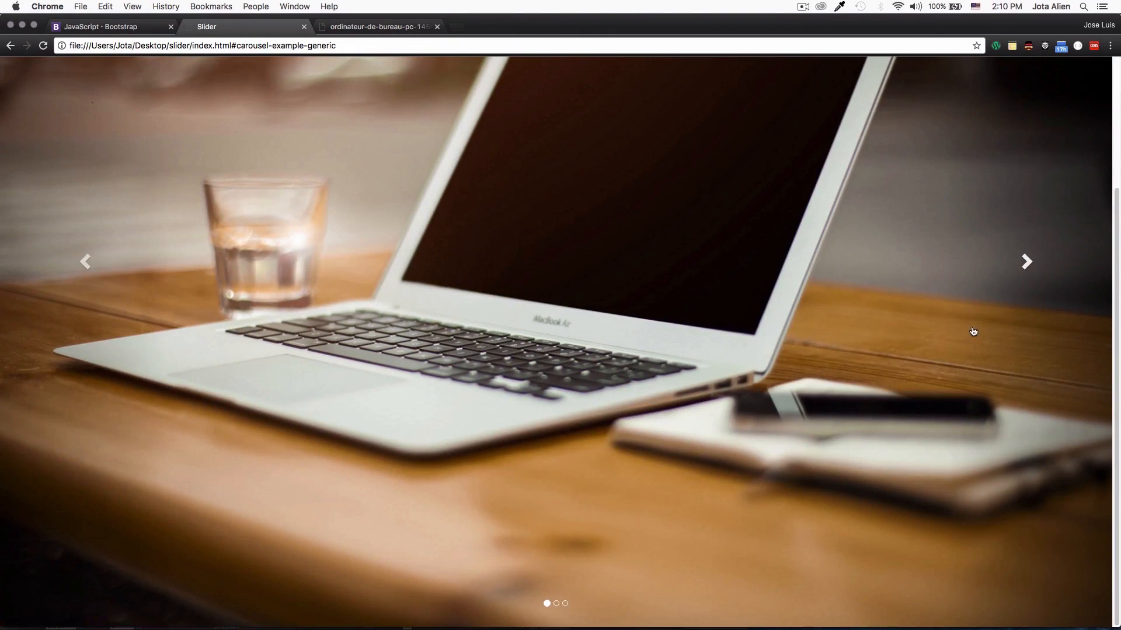
left_click(1026, 262)
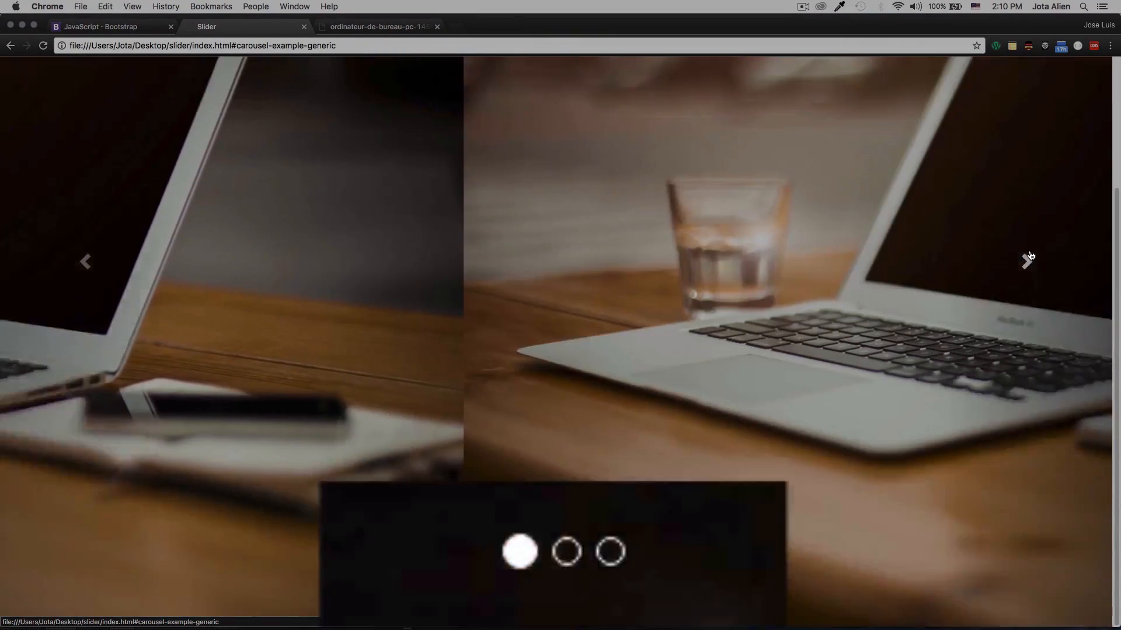
left_click(1027, 261)
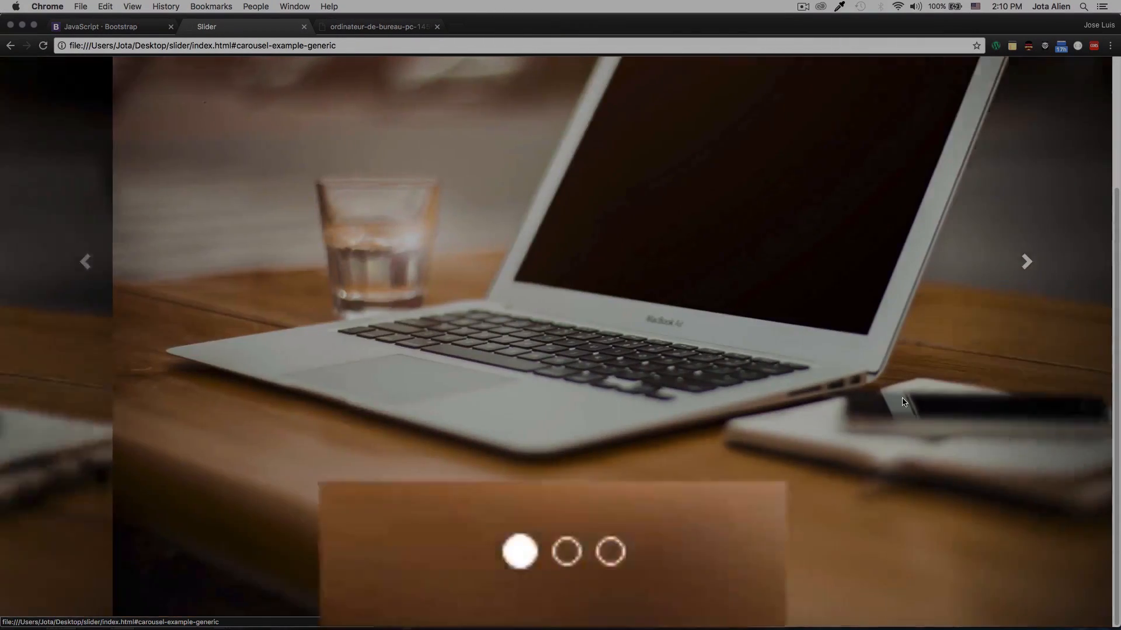
left_click(568, 552)
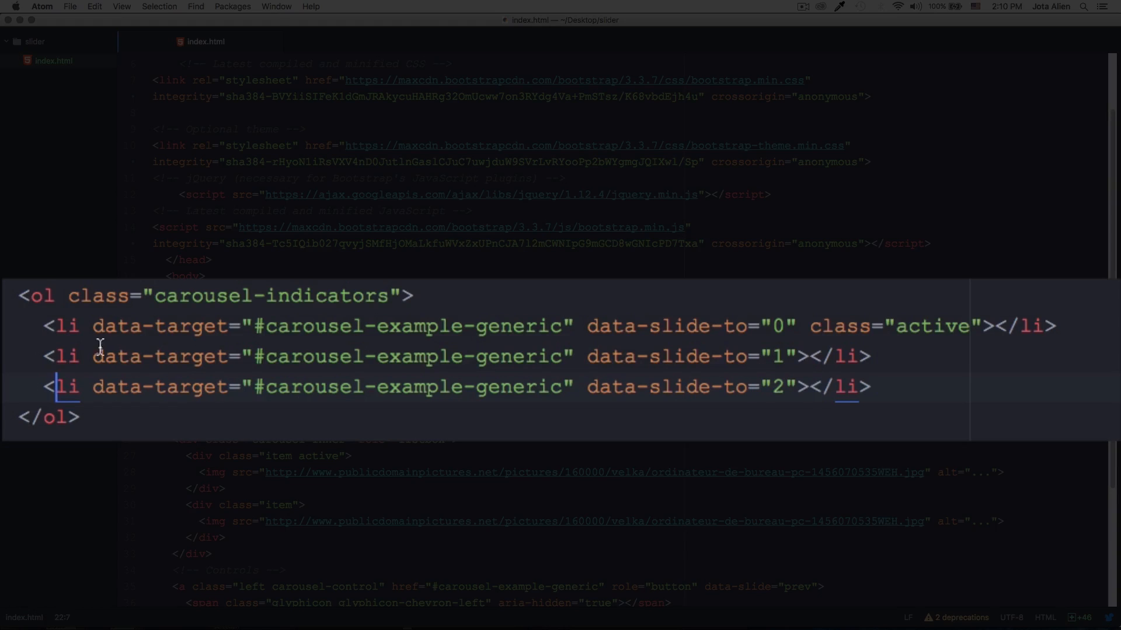
- Delete the third indicator li with data-slide-to="2", leaving indicators for slides 0 and 1
left_click(775, 326)
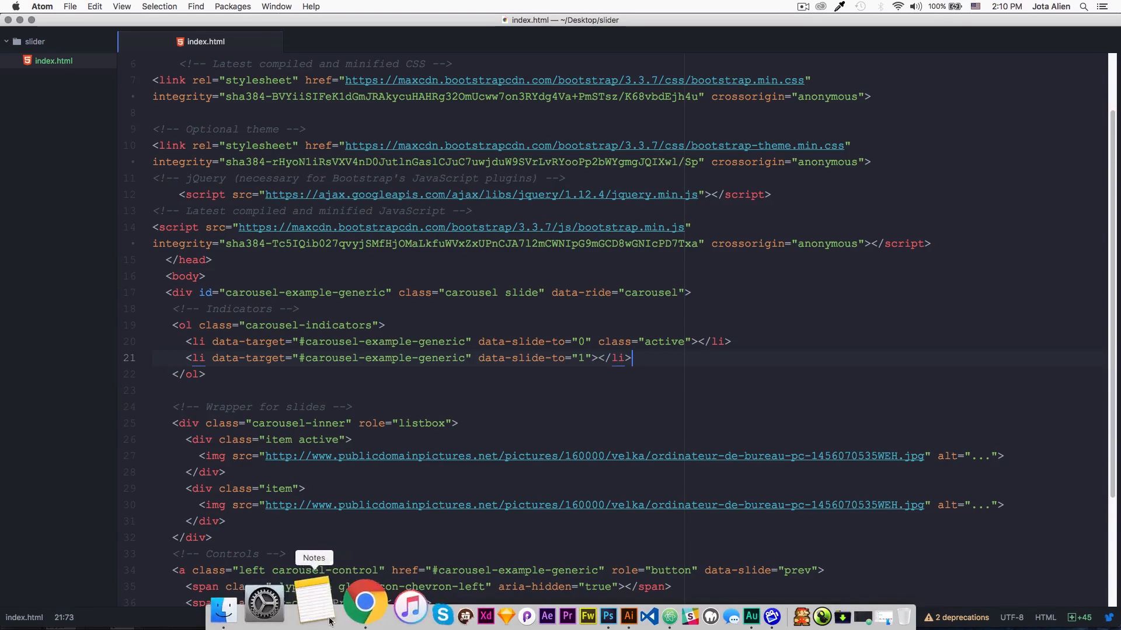
- Reload the Chrome preview and jump to the second of the two indicator dots
left_click(364, 611)
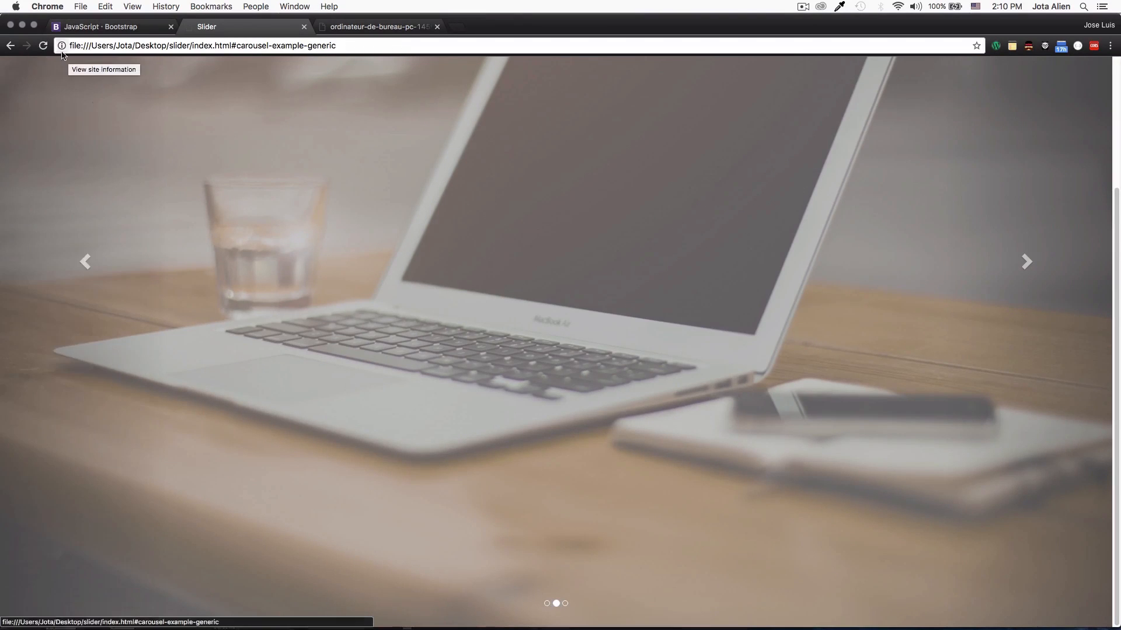
left_click(556, 603)
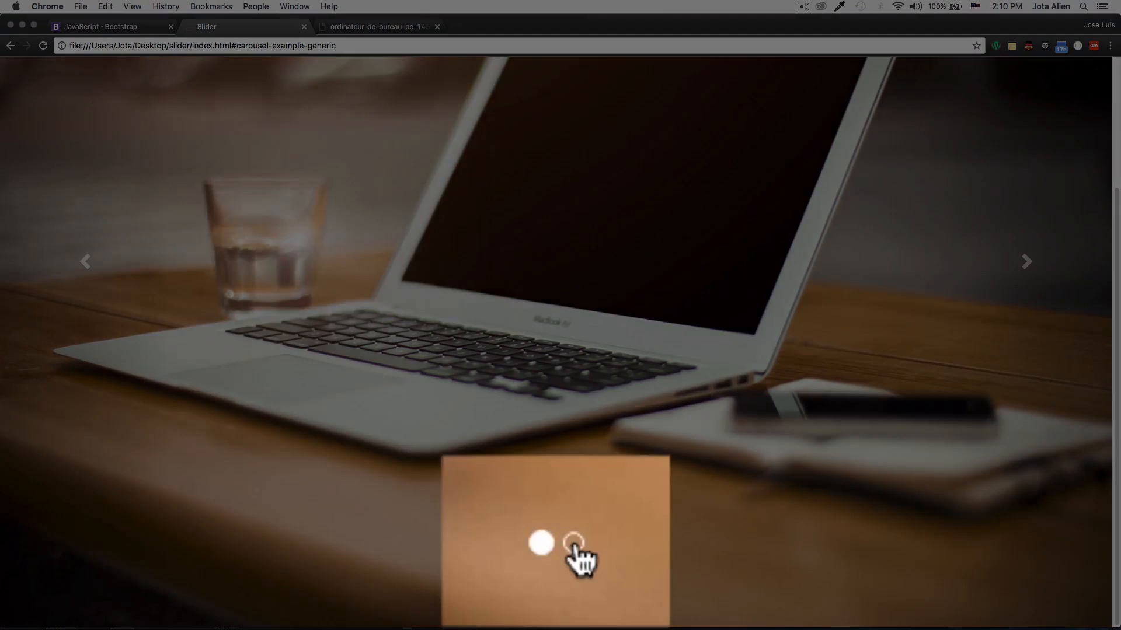
mouse_move(576, 553)
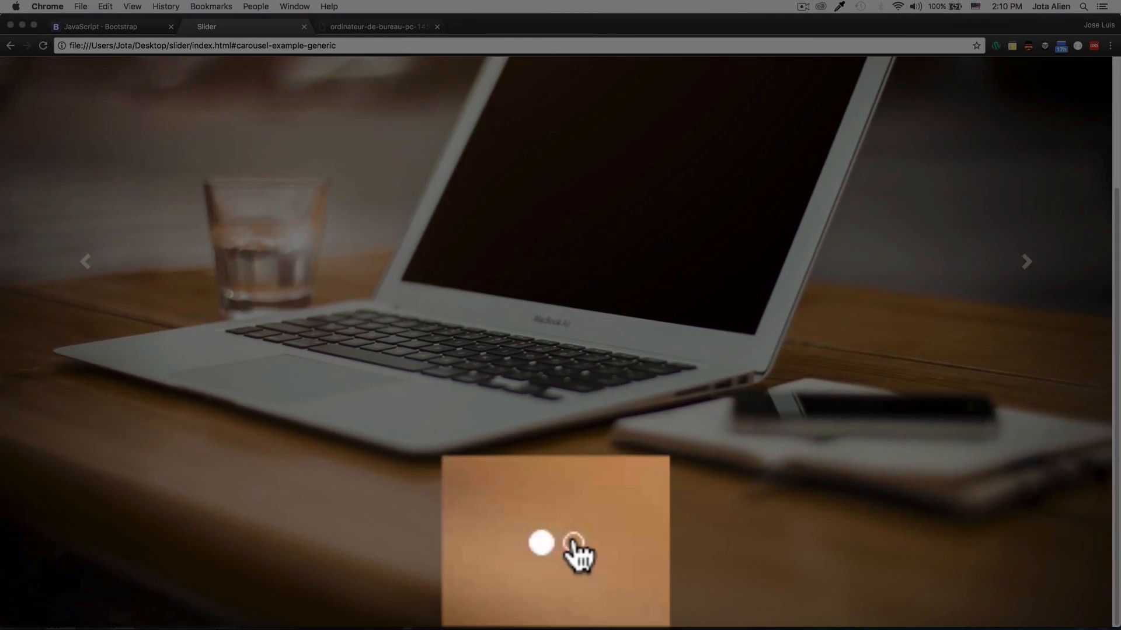
left_click(571, 544)
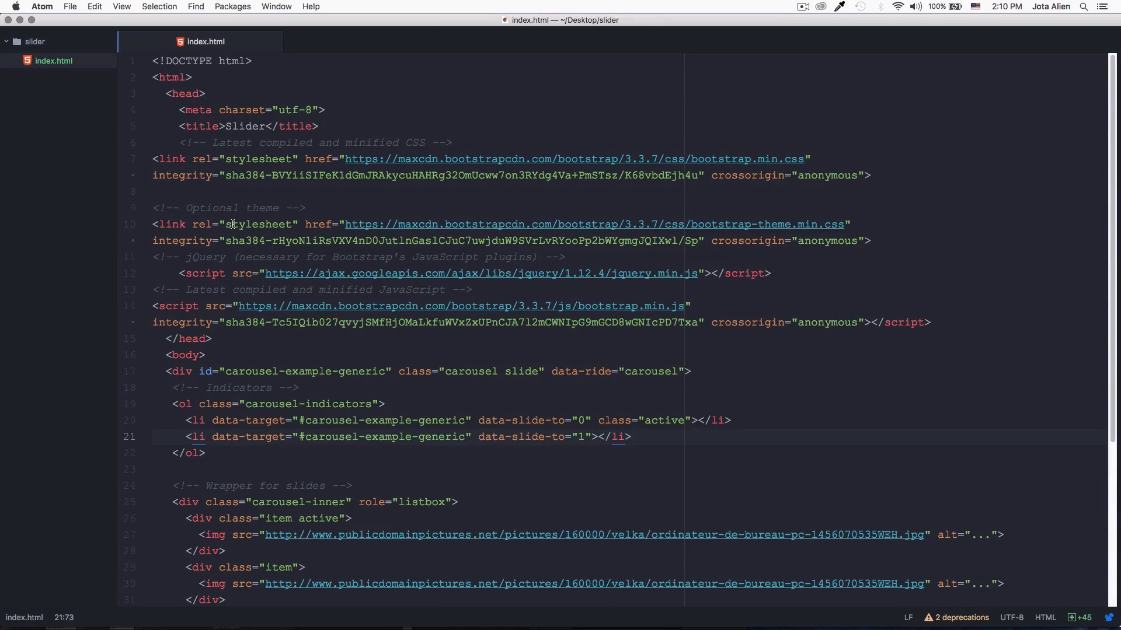
- Wrap the carousel in an Emmet-expanded div.col-sm-6 placed right after <body>
left_click(630, 437)
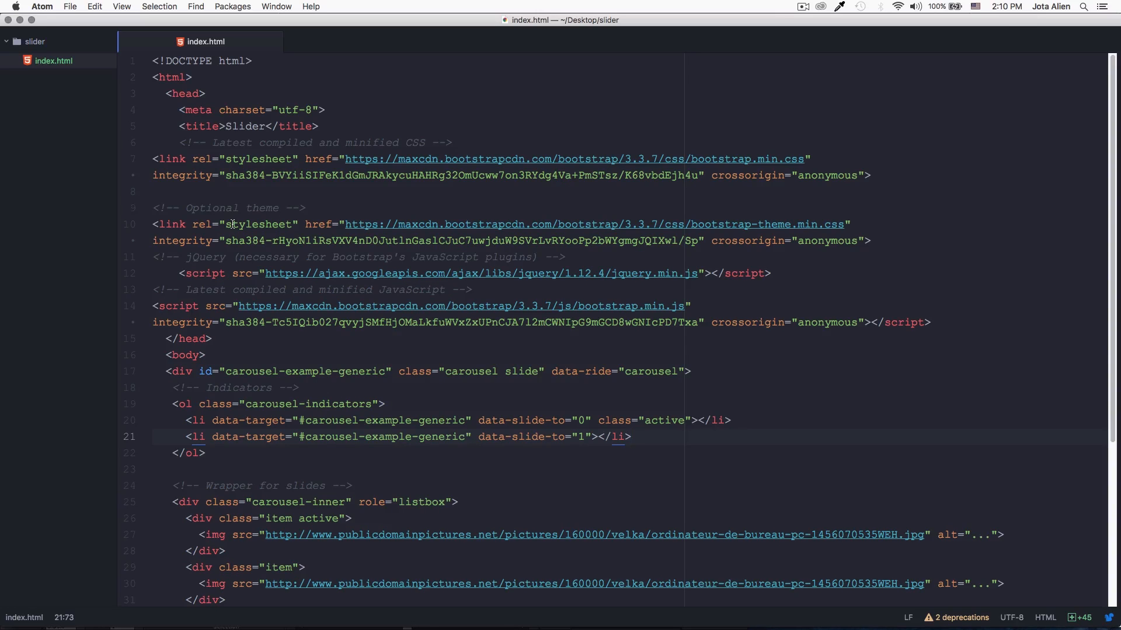
scroll("down", 3)
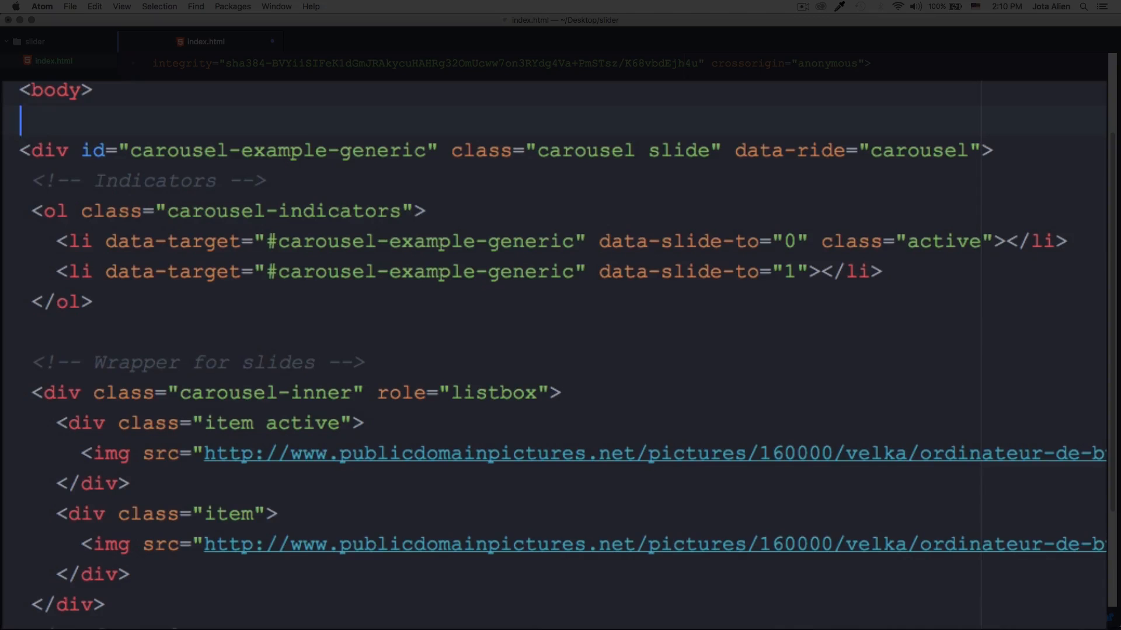
type("div.")
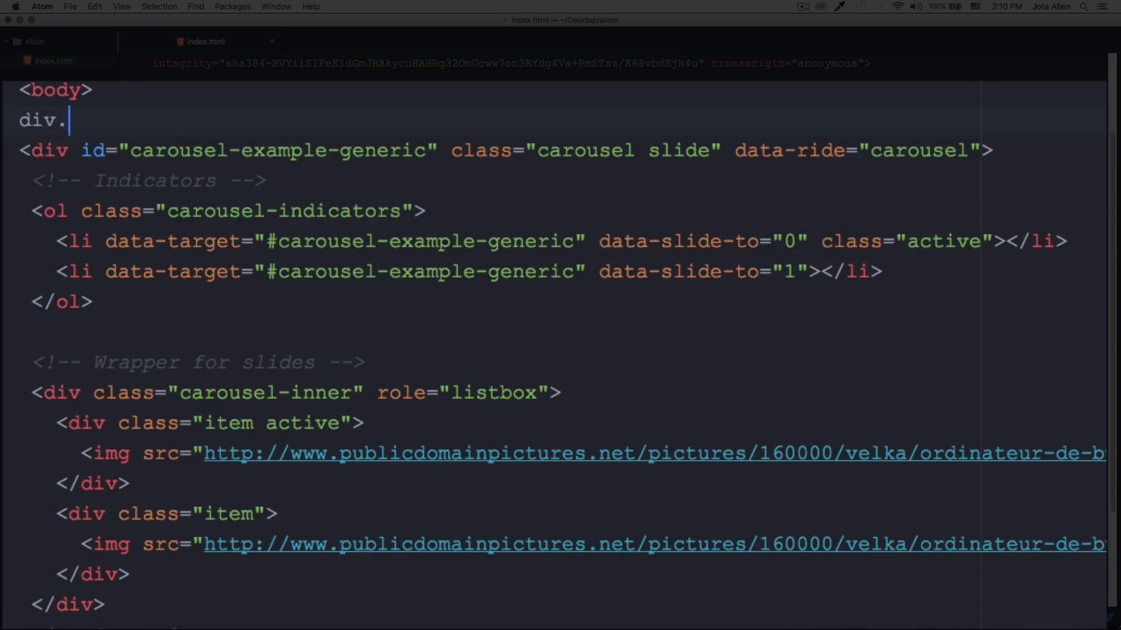
type("col-sm-6\"></div>")
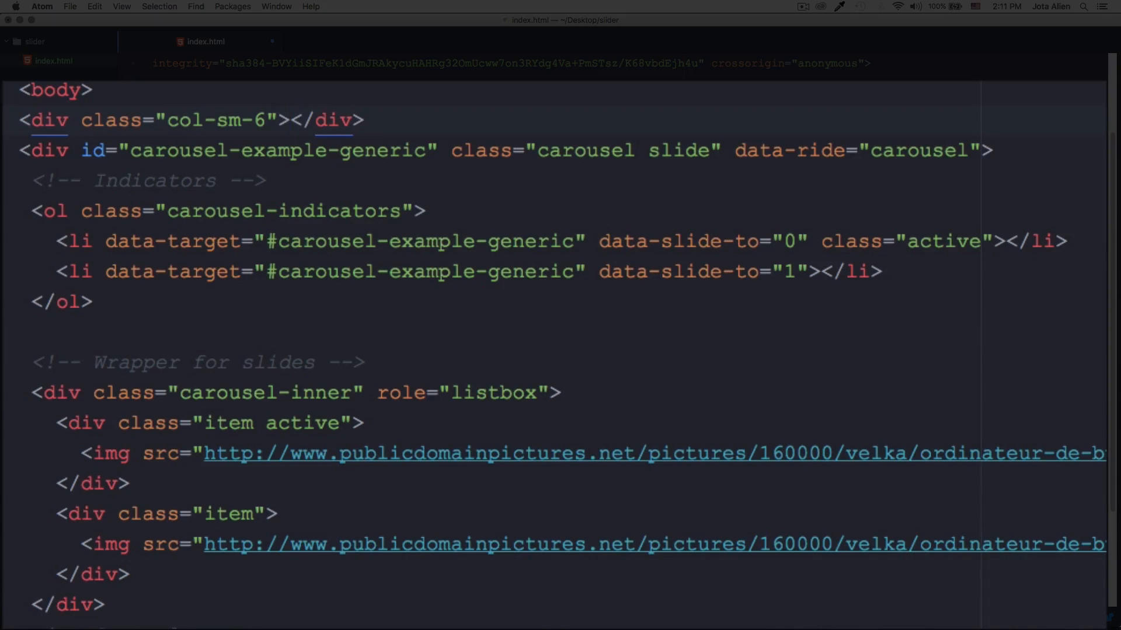
left_click(95, 90)
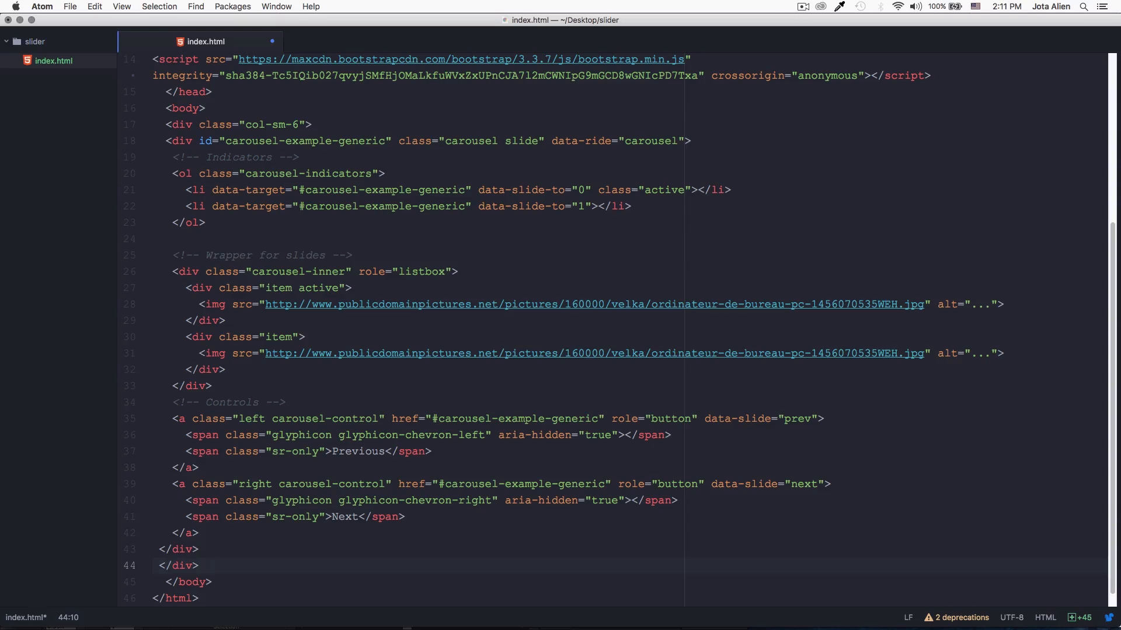
mouse_move(349, 600)
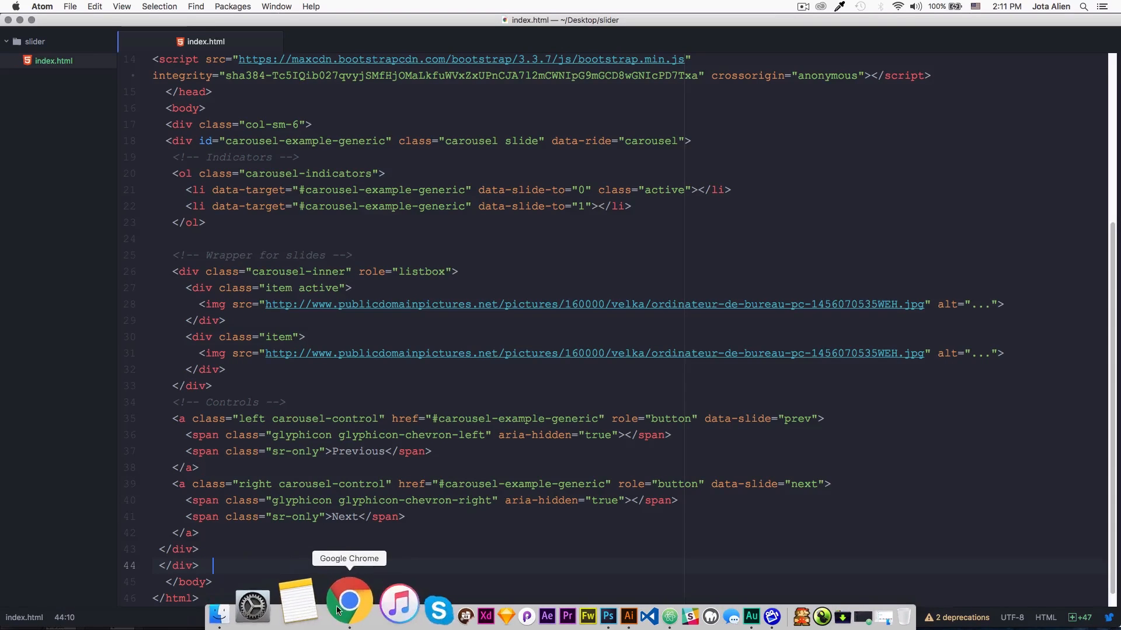
- View the reloaded Chrome page with the carousel in a half-width left column
left_click(349, 602)
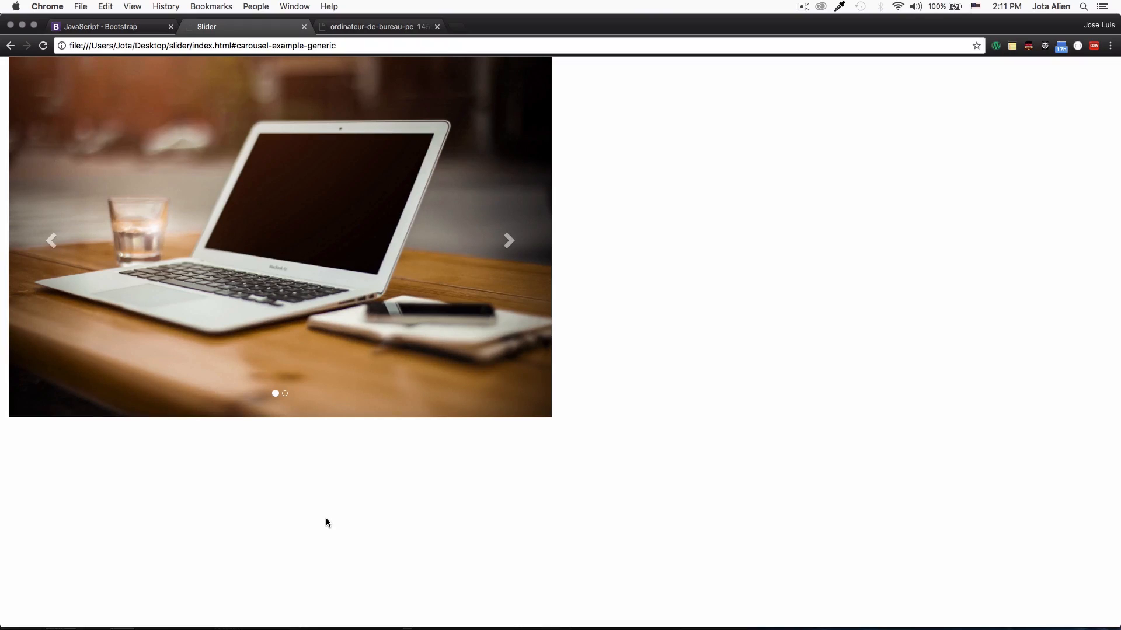
mouse_move(558, 224)
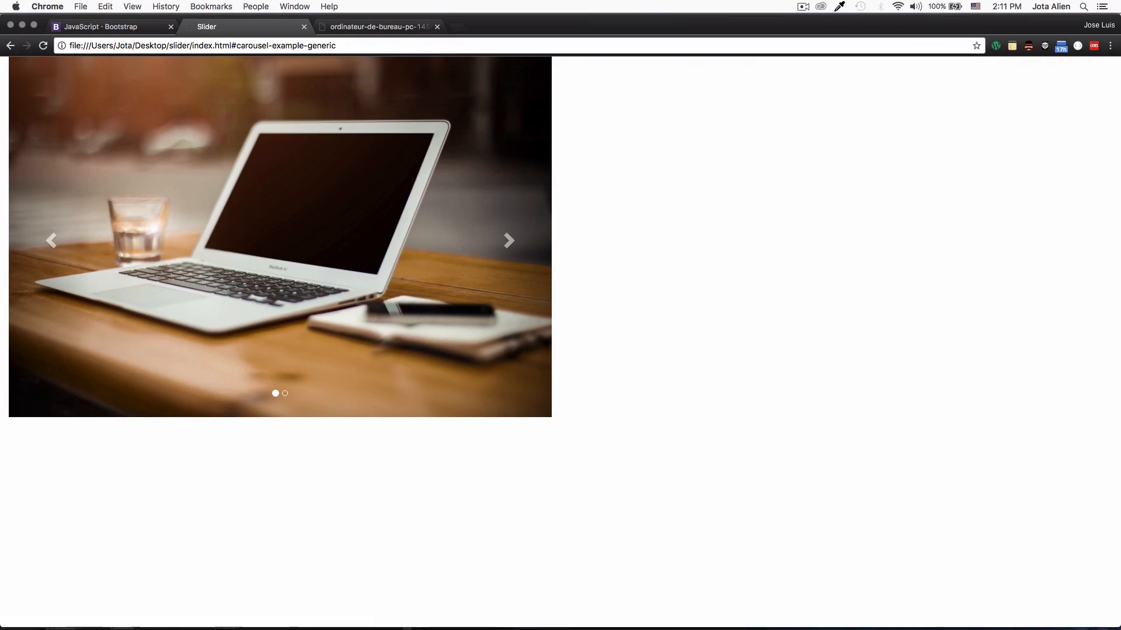
mouse_move(525, 242)
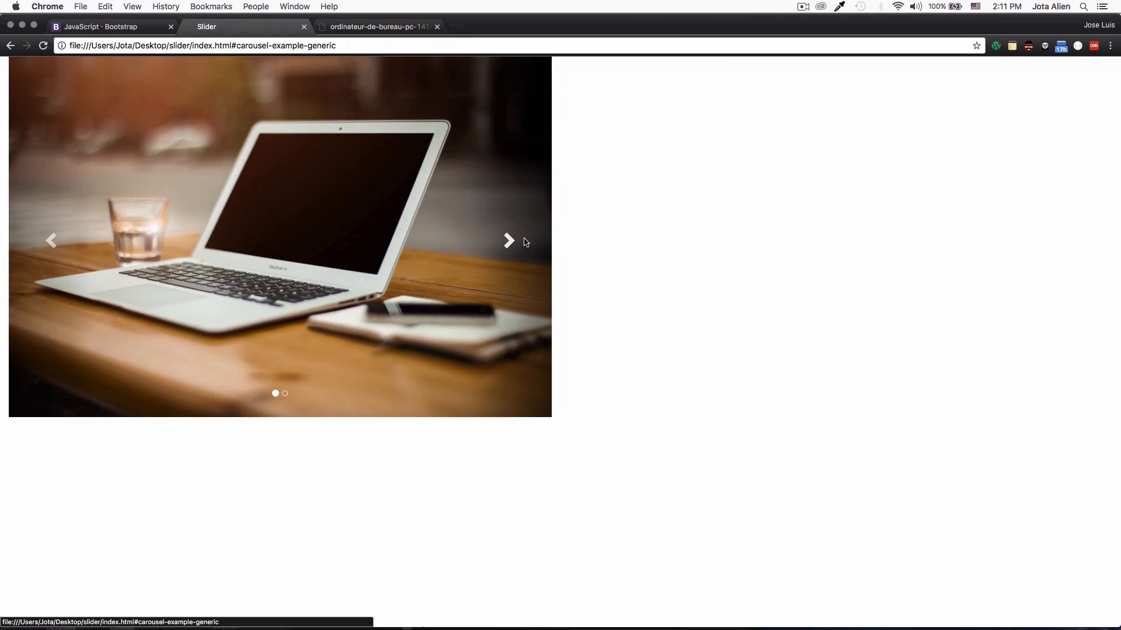
mouse_move(69, 254)
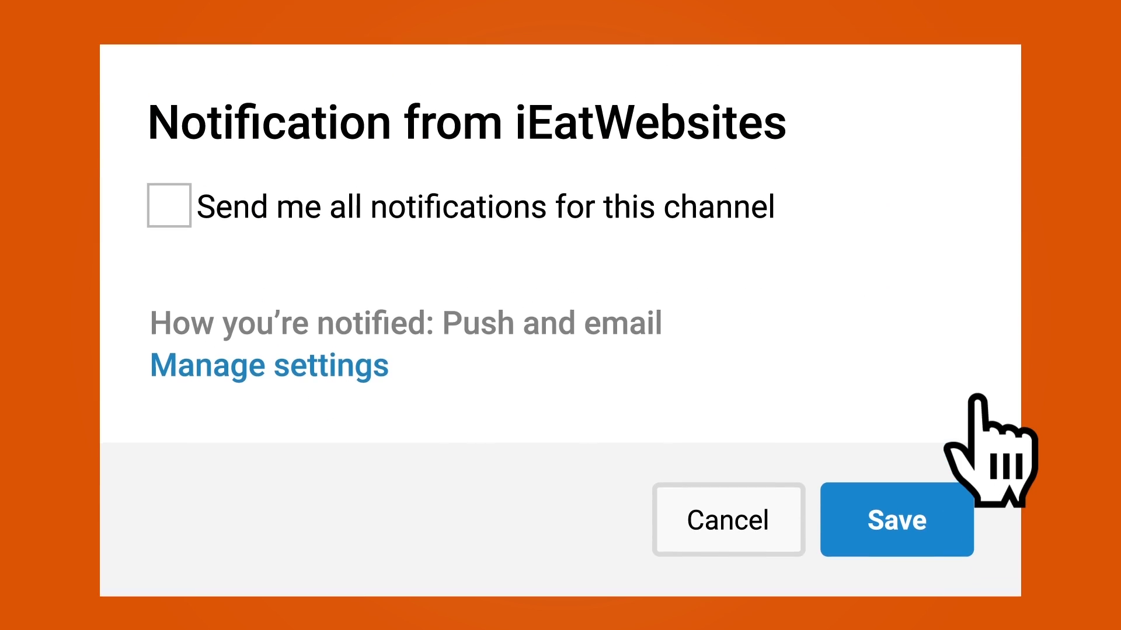
left_click(168, 206)
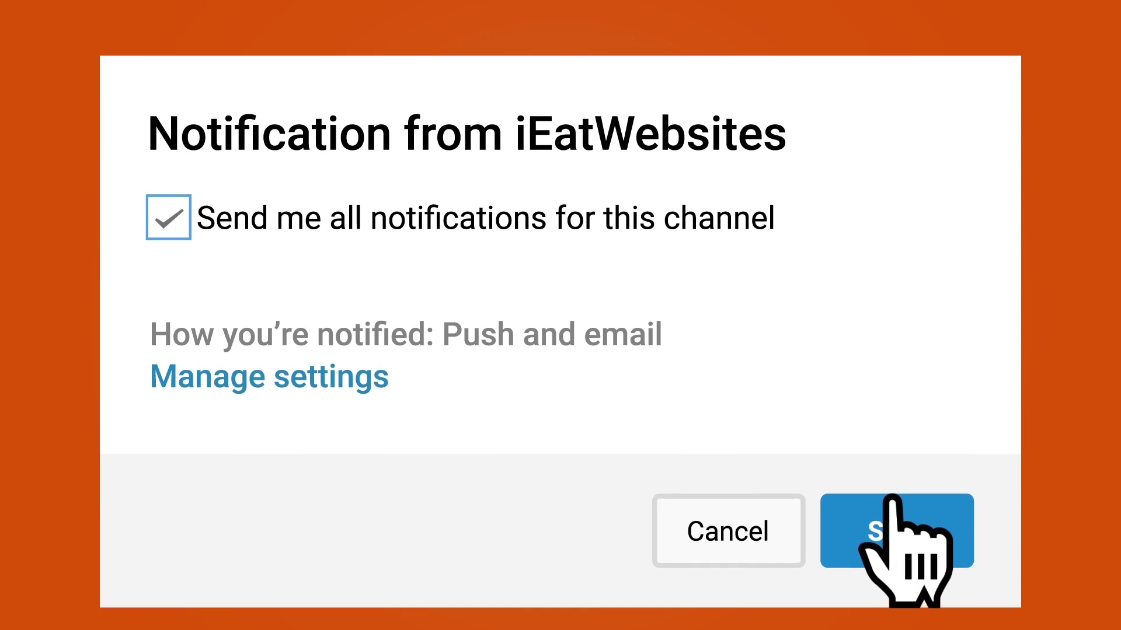